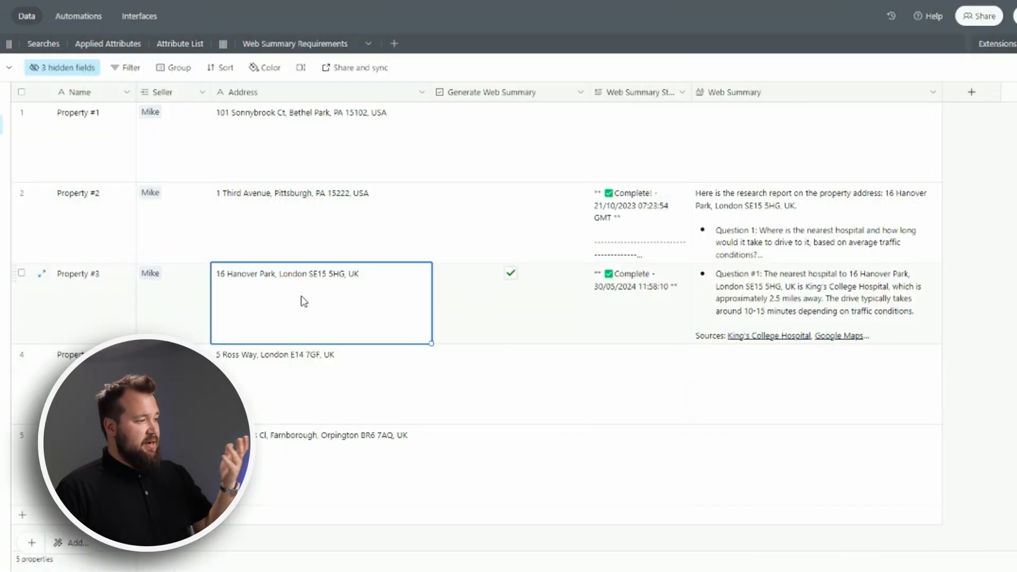
{"action": "mouse_move", "coordinate": [447, 282]}
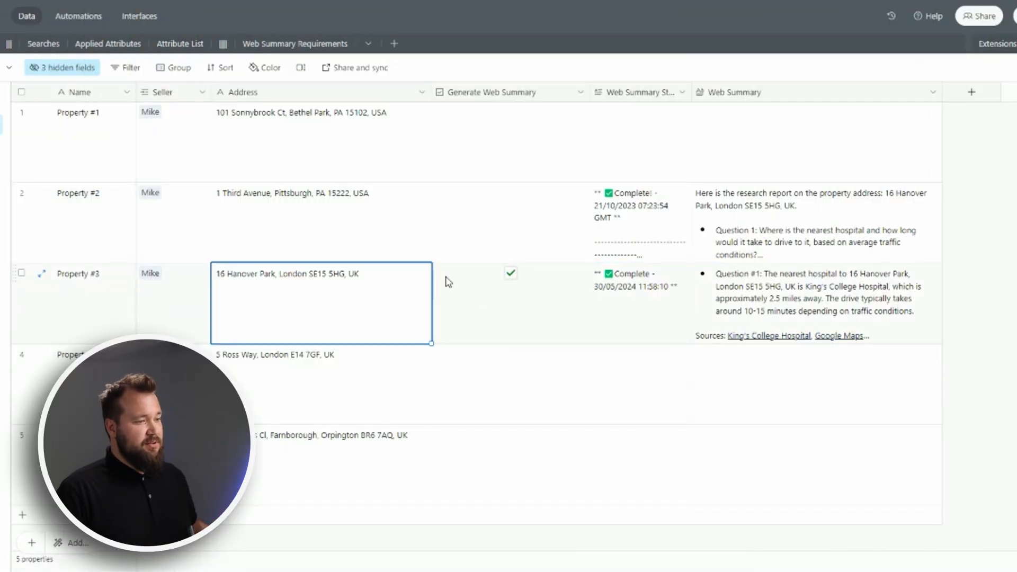
Step: Untick Generate Web Summary for Property #3 and review Property #2's existing web summary
{"action": "left_click", "coordinate": [509, 273]}
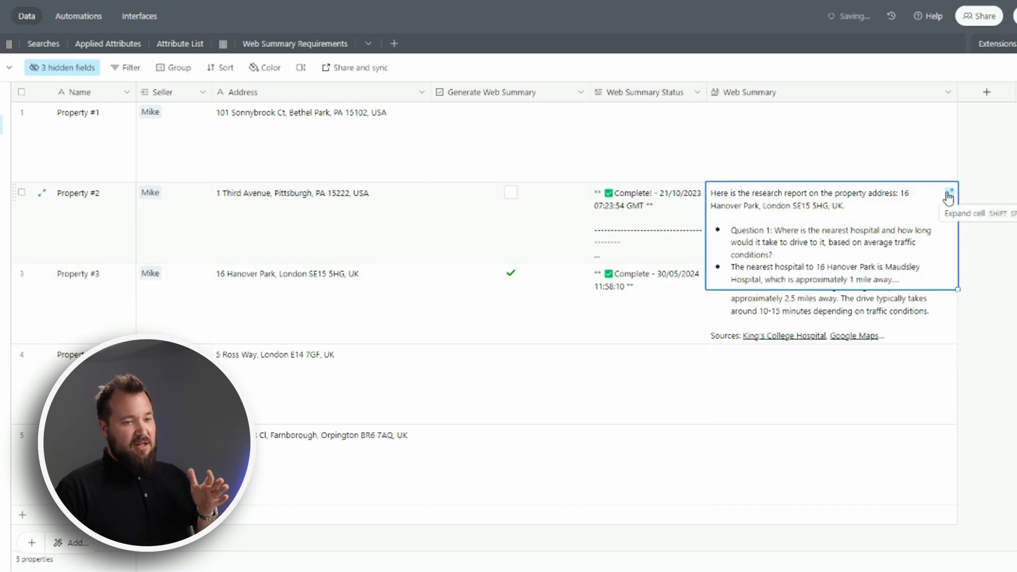
{"action": "left_click", "coordinate": [948, 193]}
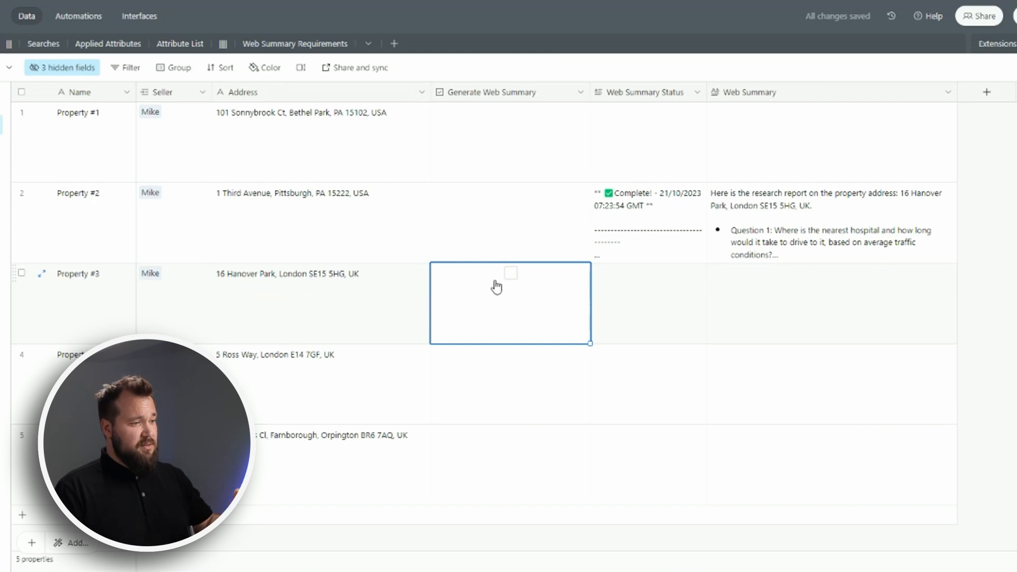
Step: Tick Generate Web Summary for Property #3, then expand a web summary and read its opening
{"action": "left_click", "coordinate": [511, 273]}
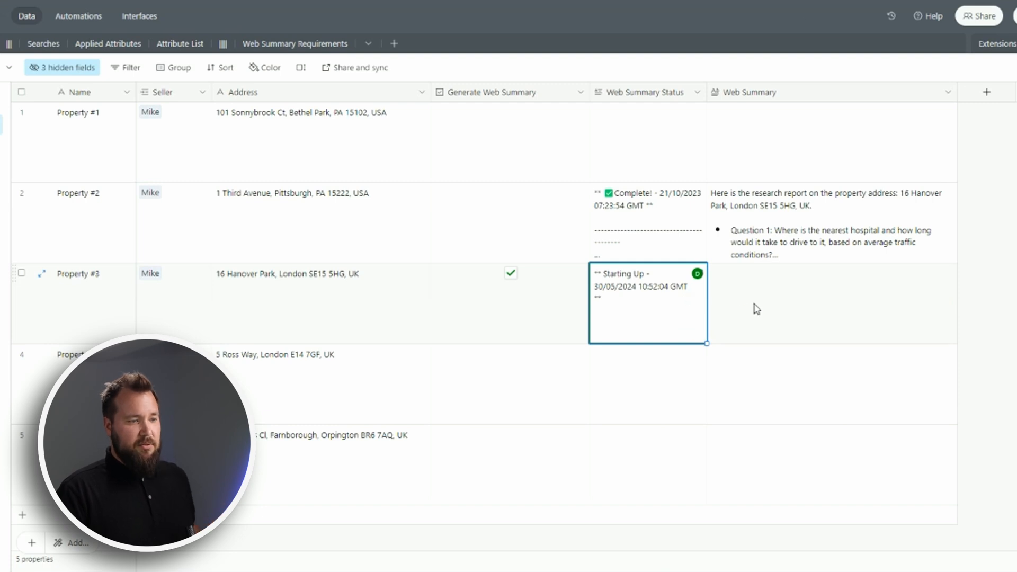
{"action": "mouse_move", "coordinate": [795, 291]}
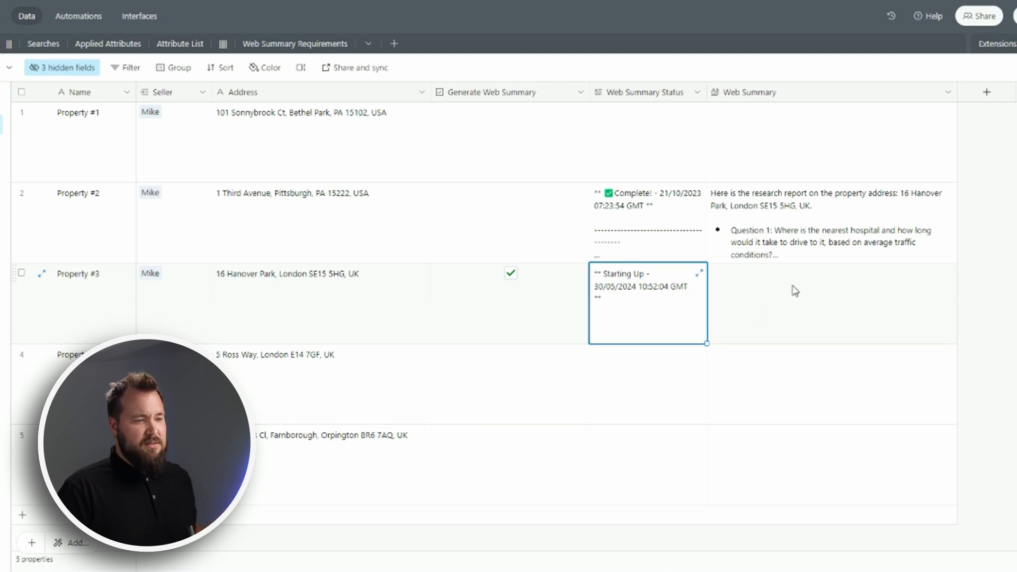
{"action": "left_click", "coordinate": [831, 303]}
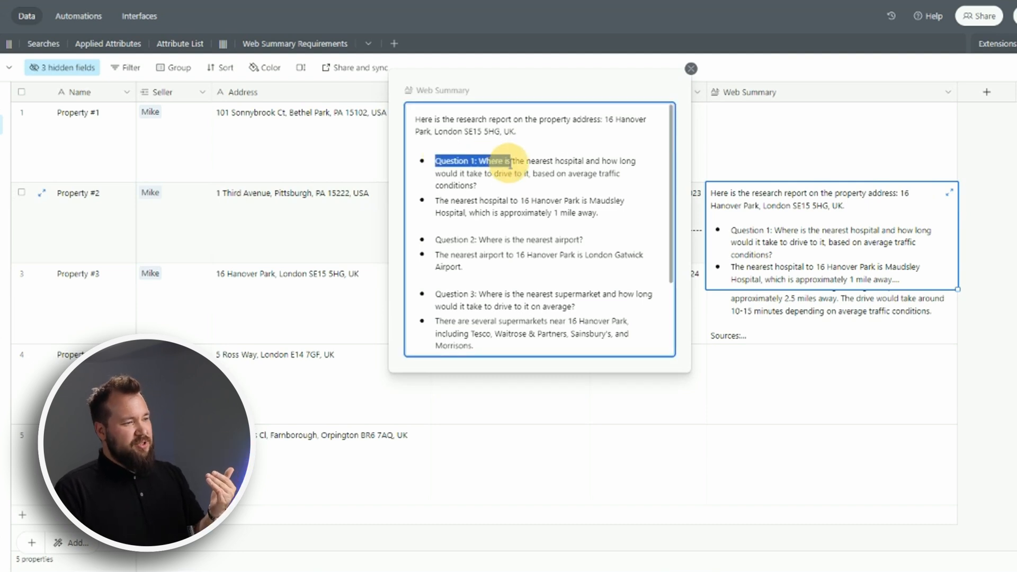
{"action": "scroll", "scroll_direction": "down", "scroll_amount": 3}
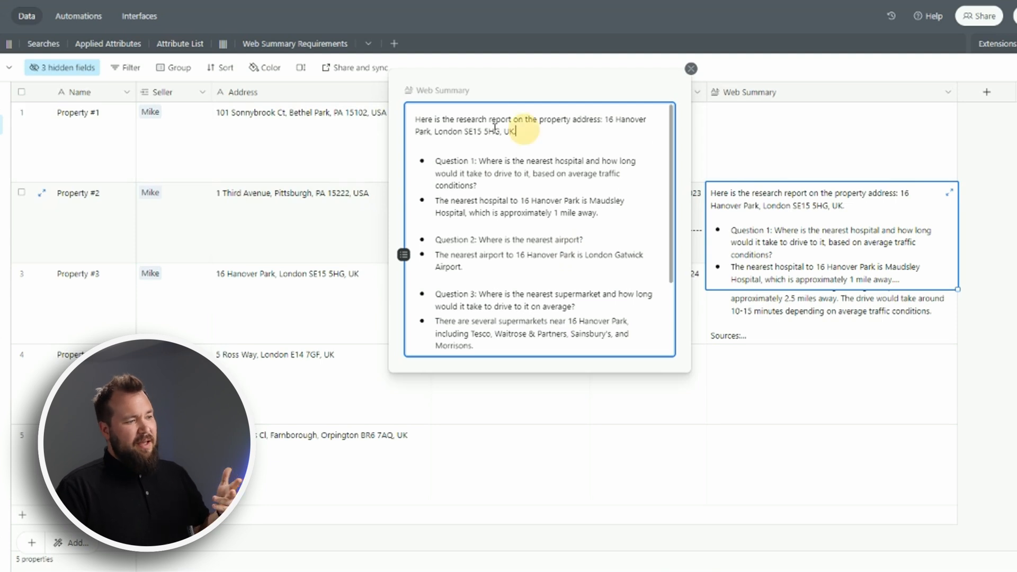
{"action": "left_click_drag", "start_coordinate": [416, 119], "coordinate": [517, 132]}
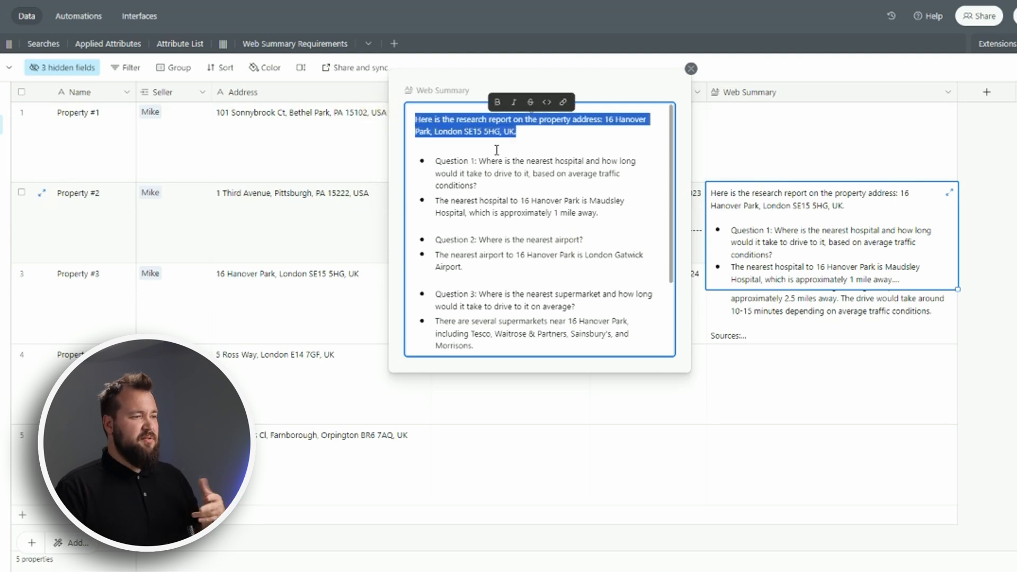
{"action": "left_click", "coordinate": [690, 68]}
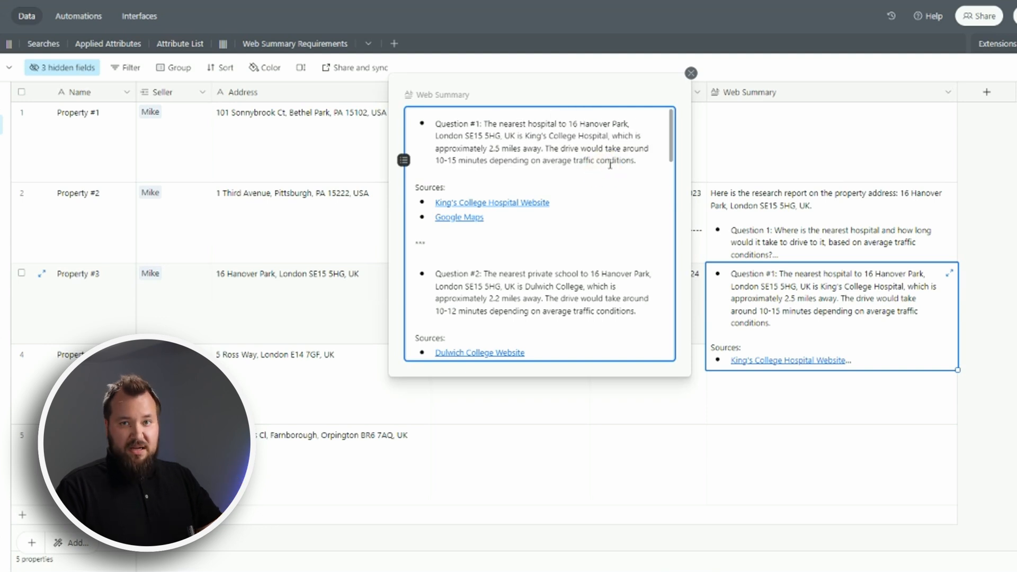
Step: Scroll through the full generated report with its answers and sources, then close it
{"action": "scroll", "scroll_direction": "down", "scroll_amount": 3}
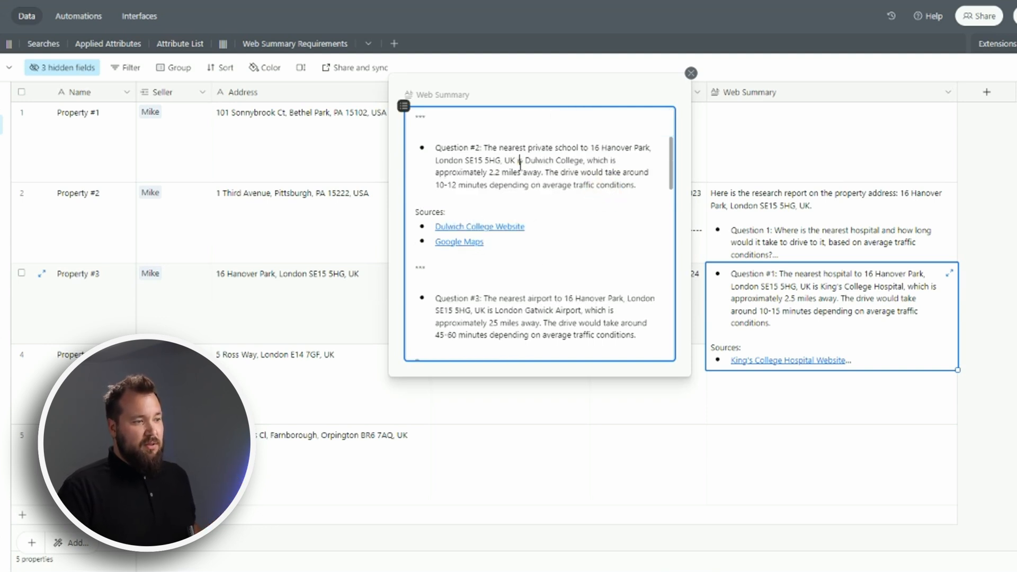
{"action": "scroll", "scroll_direction": "down", "scroll_amount": 3}
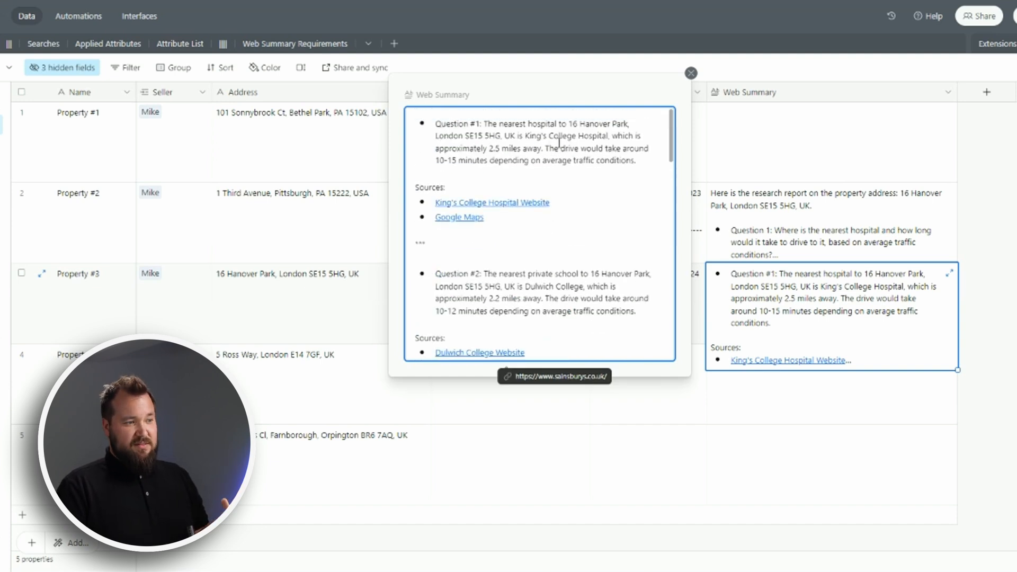
{"action": "scroll", "scroll_direction": "down", "scroll_amount": 3}
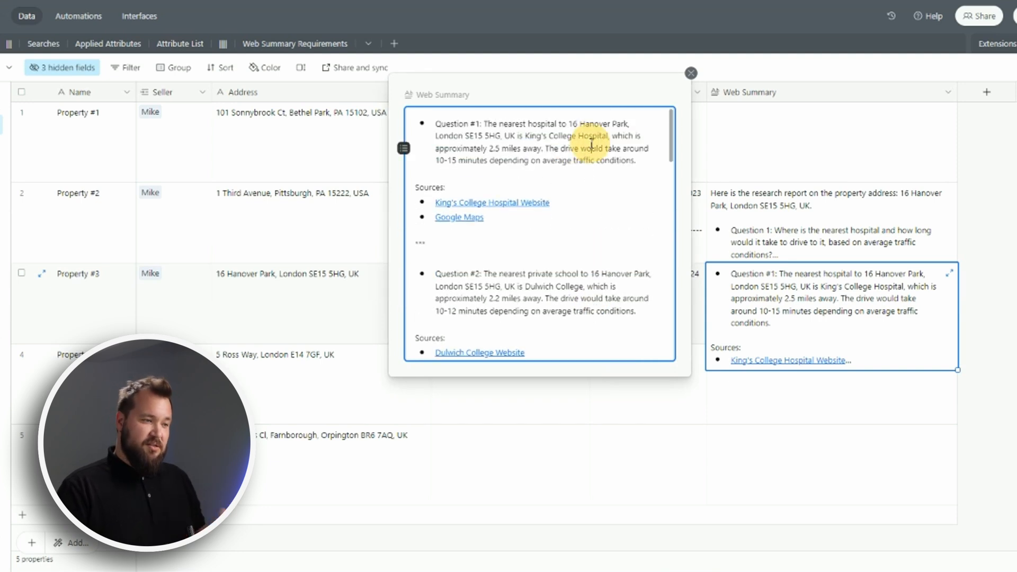
{"action": "scroll", "scroll_direction": "down", "scroll_amount": 3}
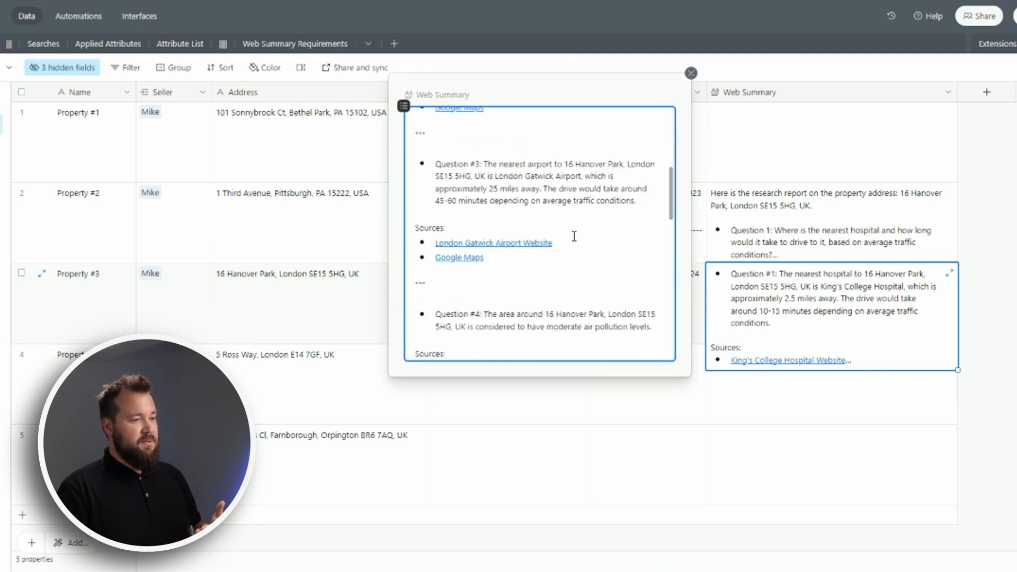
{"action": "scroll", "scroll_direction": "down", "scroll_amount": 3}
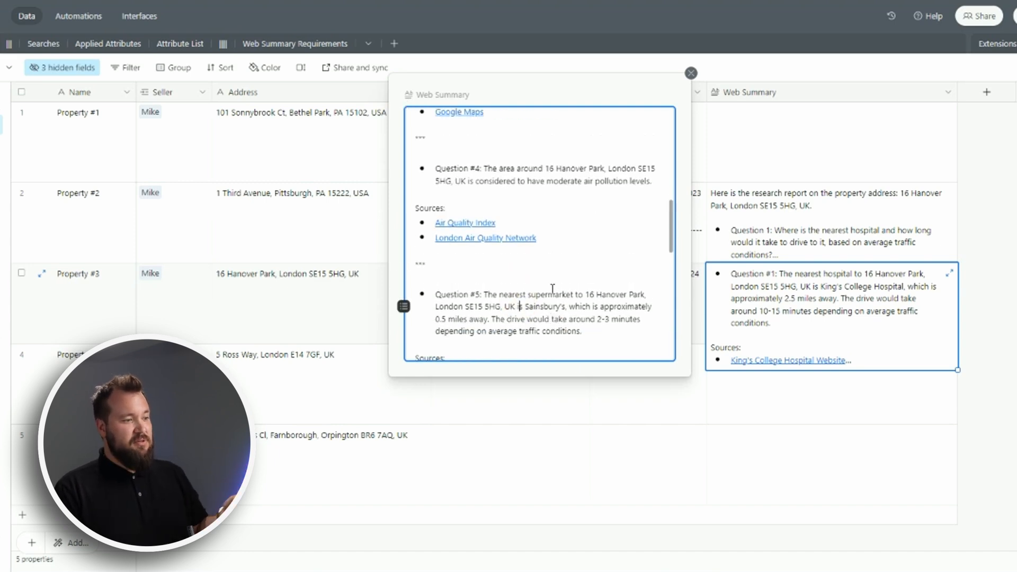
{"action": "left_click", "coordinate": [691, 73]}
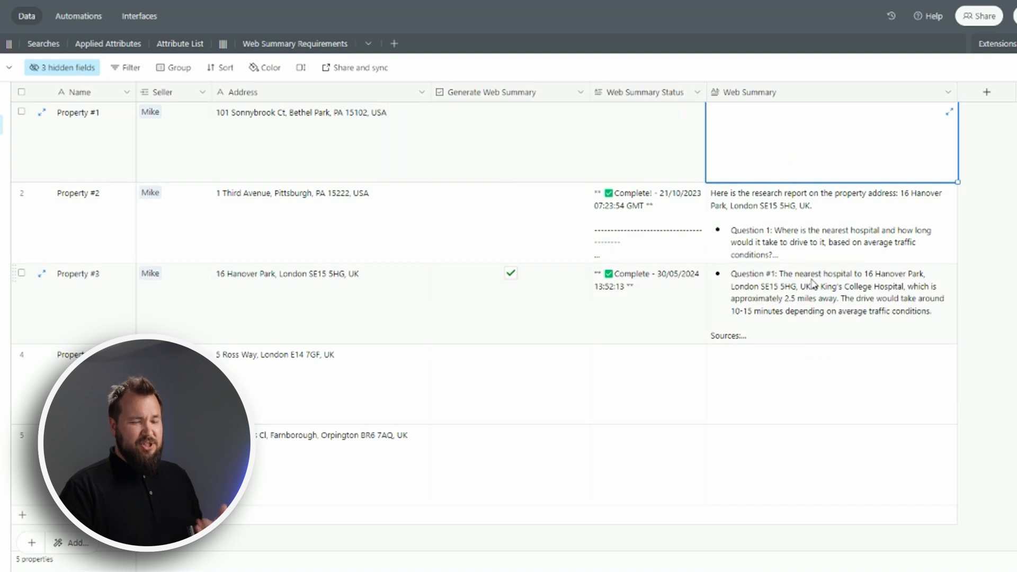
Step: Hide the Seller field from the Properties grid
{"action": "left_click", "coordinate": [830, 299]}
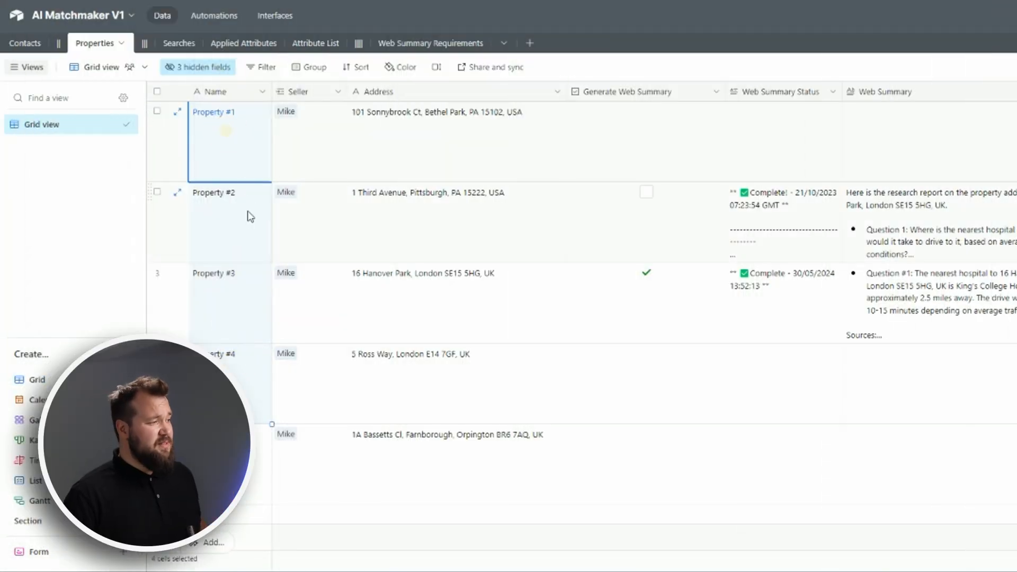
{"action": "left_click", "coordinate": [337, 91]}
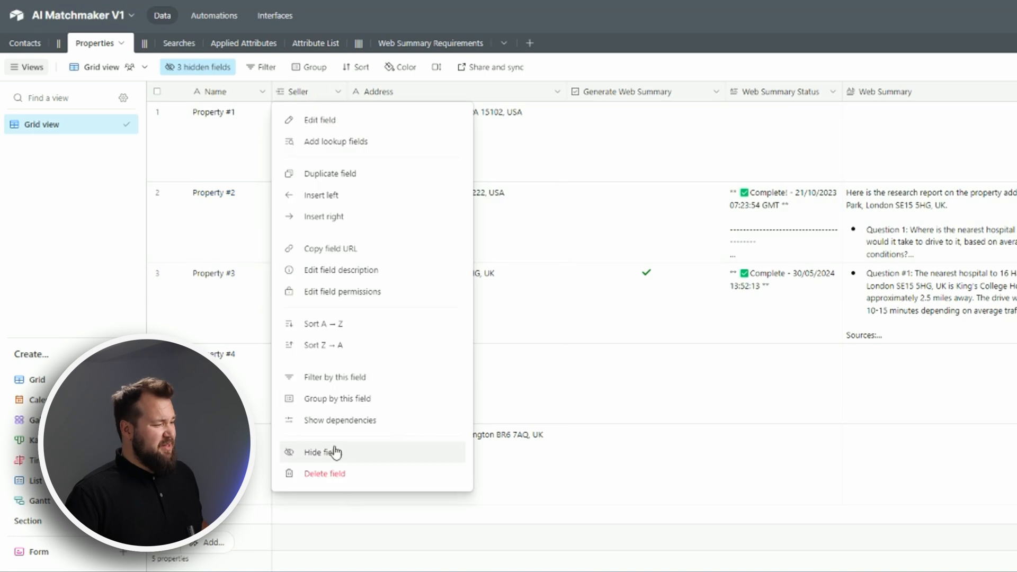
{"action": "left_click", "coordinate": [321, 452]}
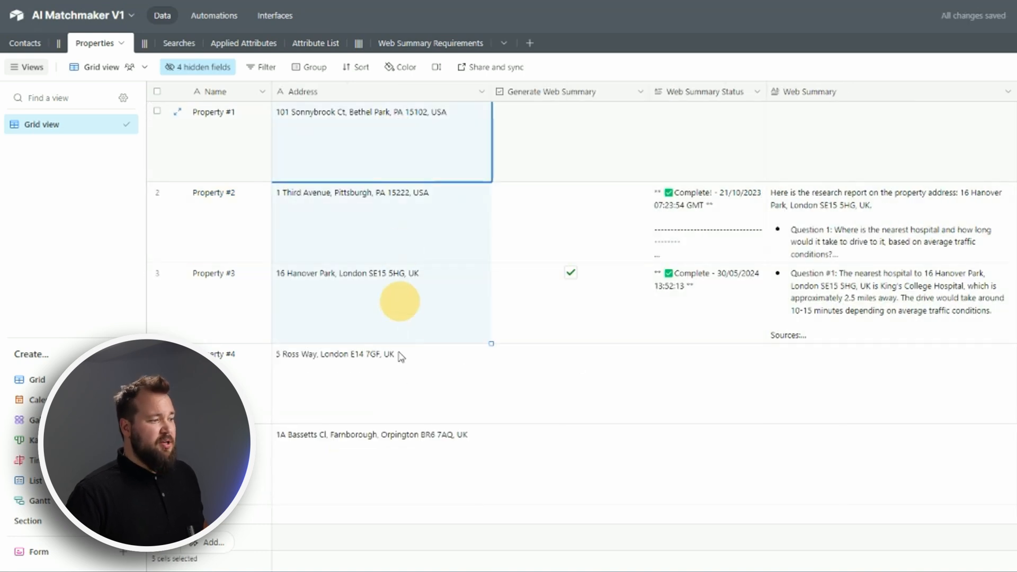
{"action": "left_click", "coordinate": [570, 141]}
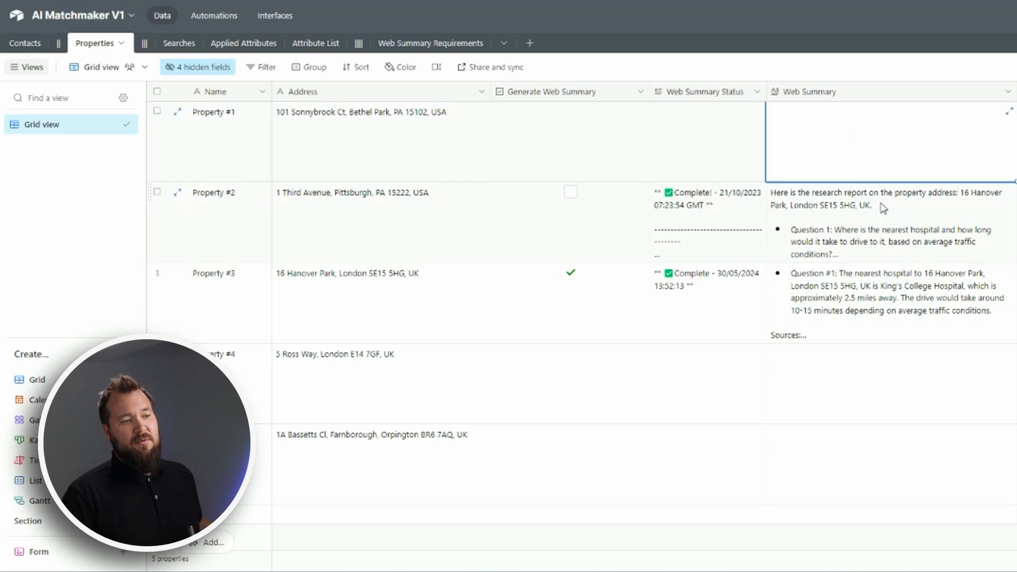
Step: Glance at Property #3's web summary and switch to the Web Summary Requirements table
{"action": "left_click", "coordinate": [889, 298]}
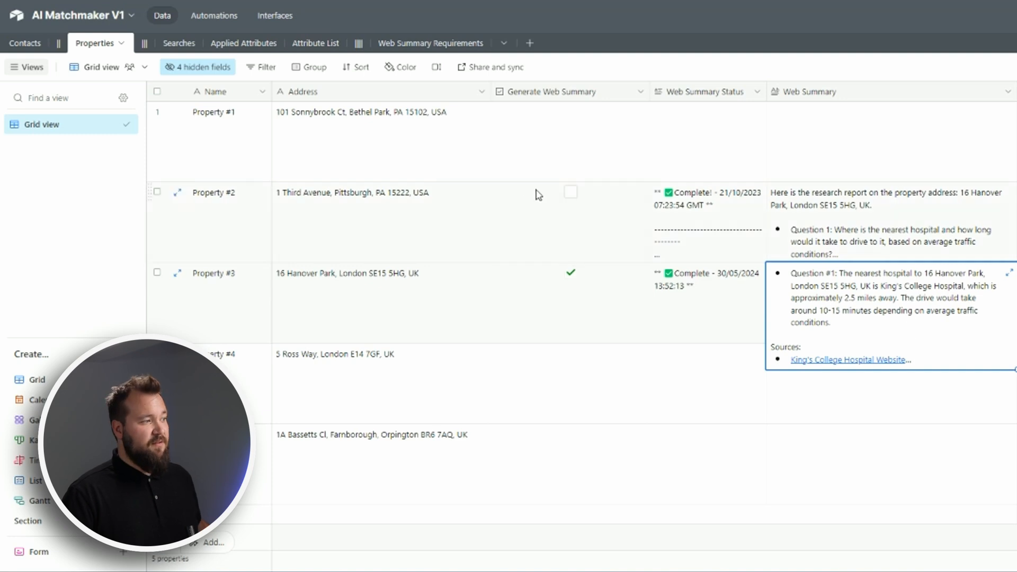
{"action": "left_click", "coordinate": [430, 43]}
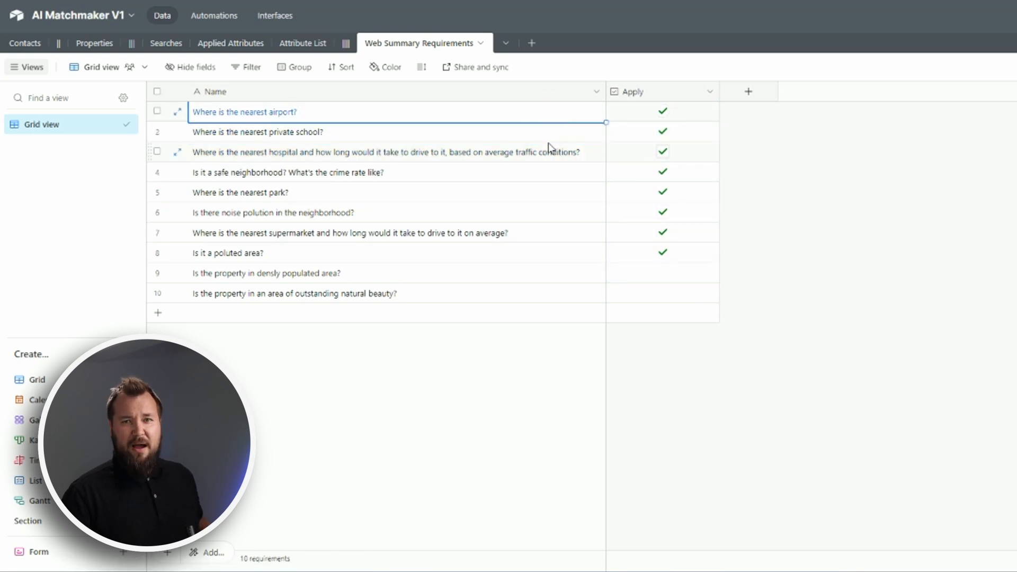
{"action": "left_click", "coordinate": [662, 152]}
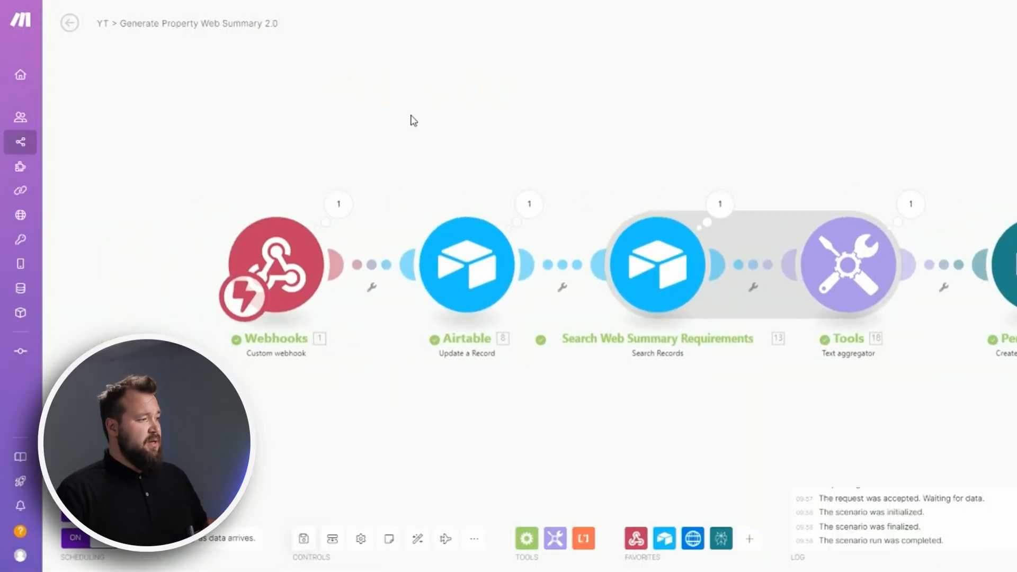
{"action": "mouse_move", "coordinate": [410, 145]}
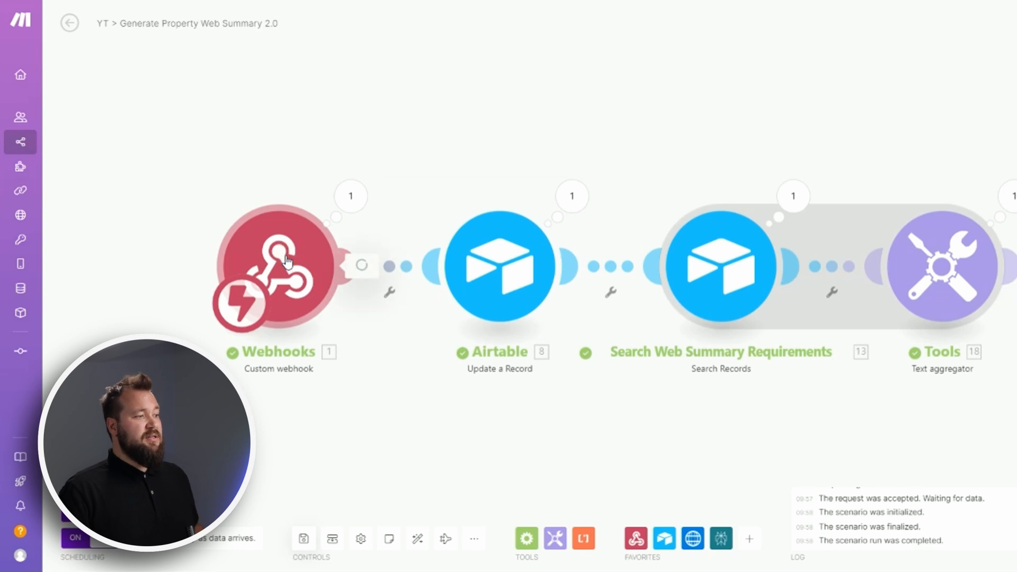
Step: Inspect the scenario's custom webhook module before switching to Airtable's automations
{"action": "left_click", "coordinate": [278, 266]}
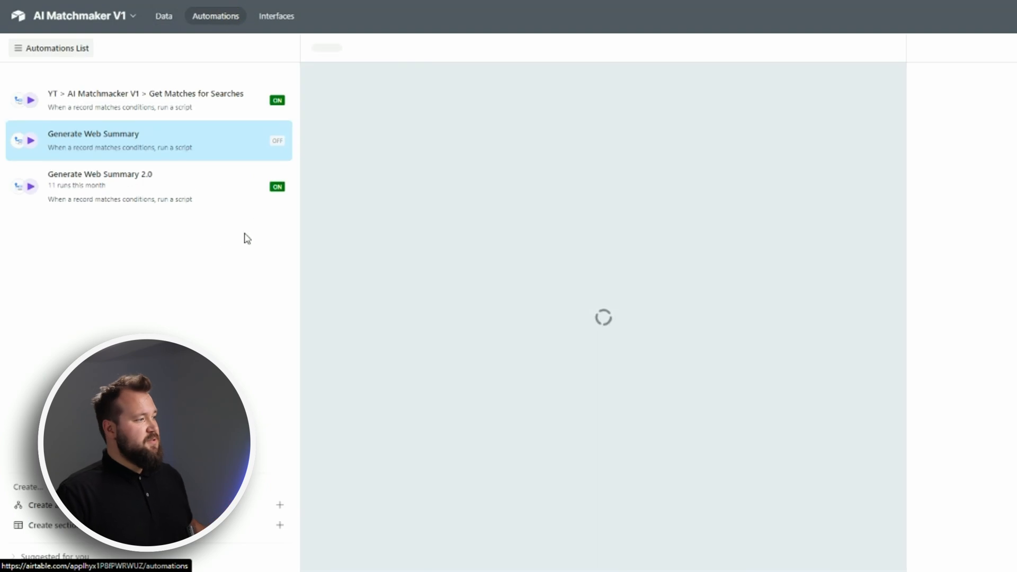
Step: Open the Generate Web Summary 2.0 automation and review its 'record matches conditions' trigger
{"action": "left_click", "coordinate": [93, 139]}
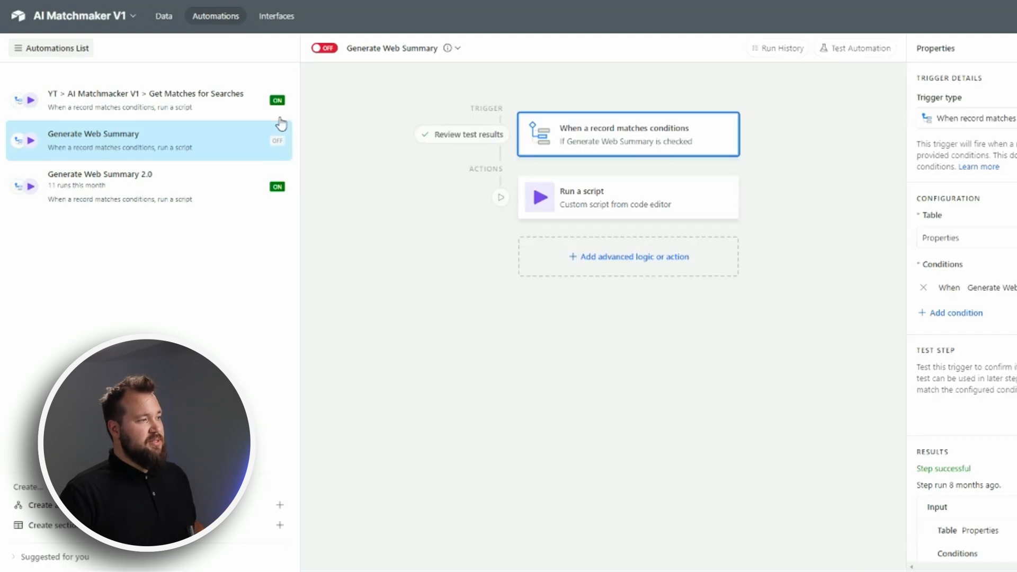
{"action": "left_click", "coordinate": [99, 186]}
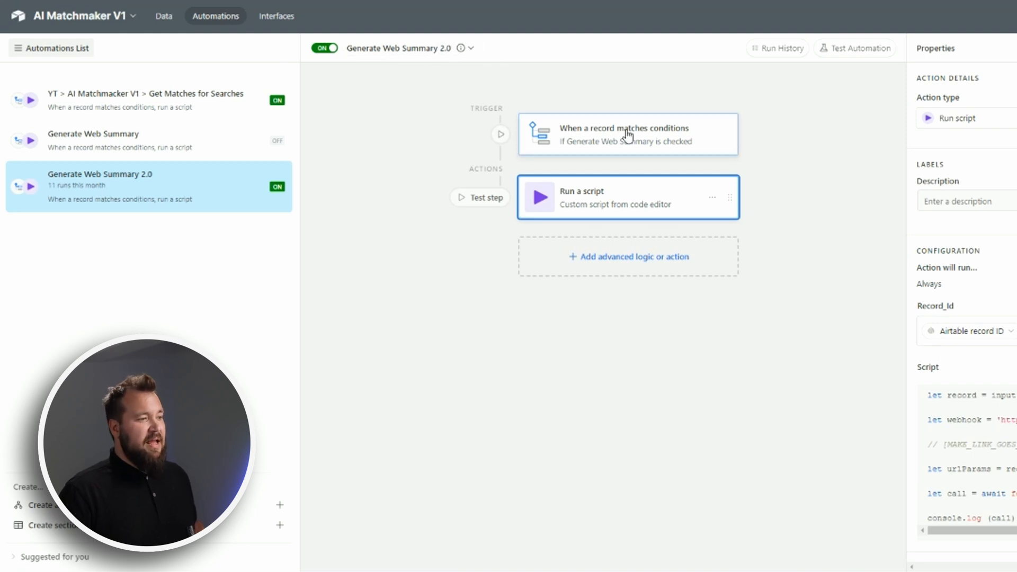
{"action": "left_click", "coordinate": [627, 133]}
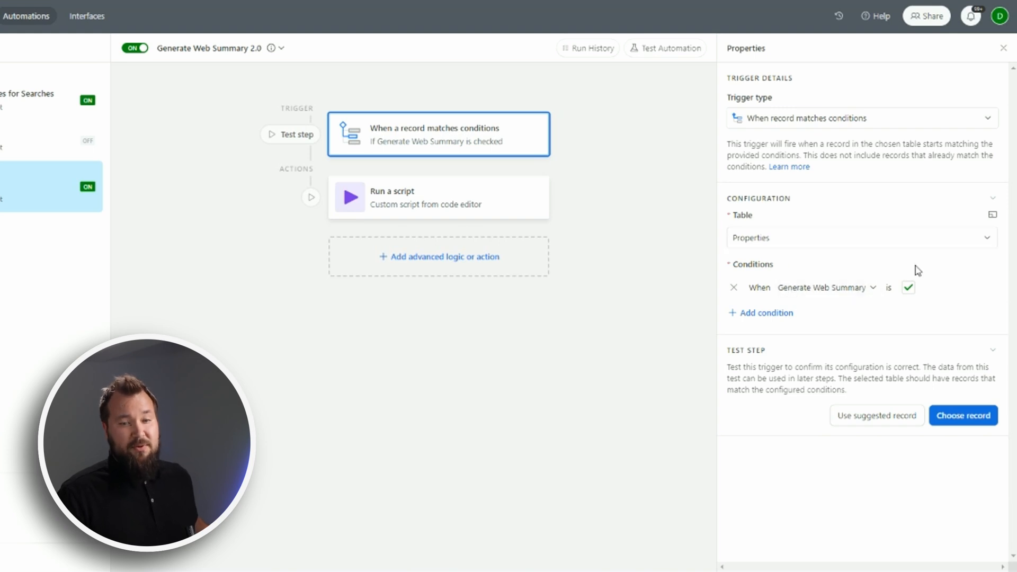
Step: Review the Run a script action's settings, then return to the base's table data
{"action": "left_click", "coordinate": [438, 197]}
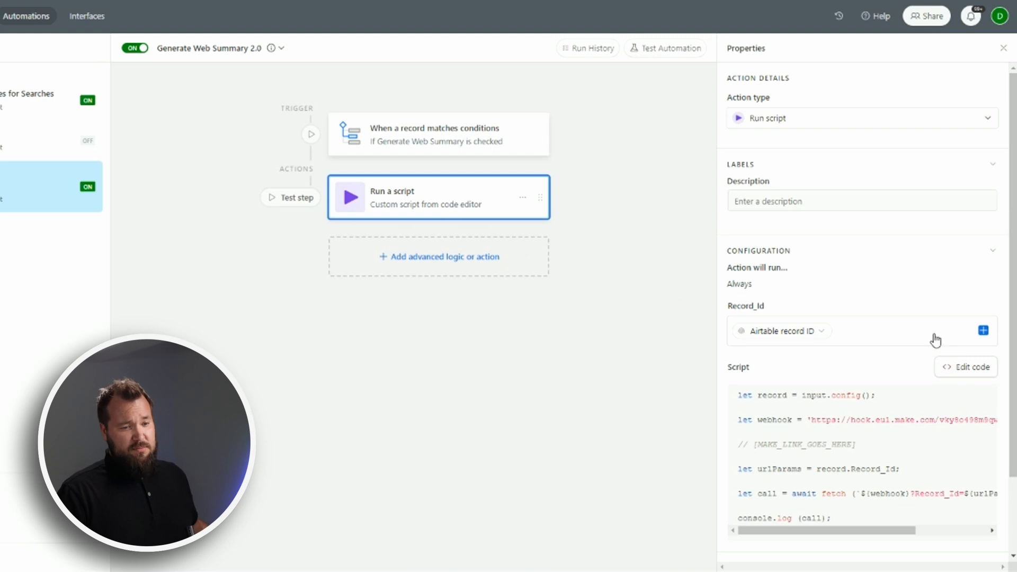
{"action": "left_click", "coordinate": [964, 367]}
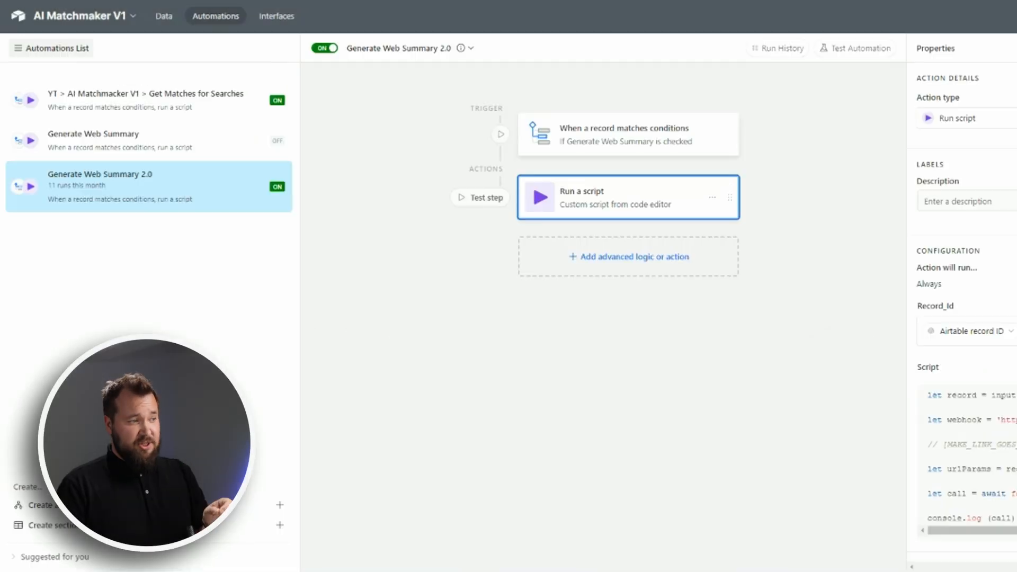
{"action": "mouse_move", "coordinate": [324, 47]}
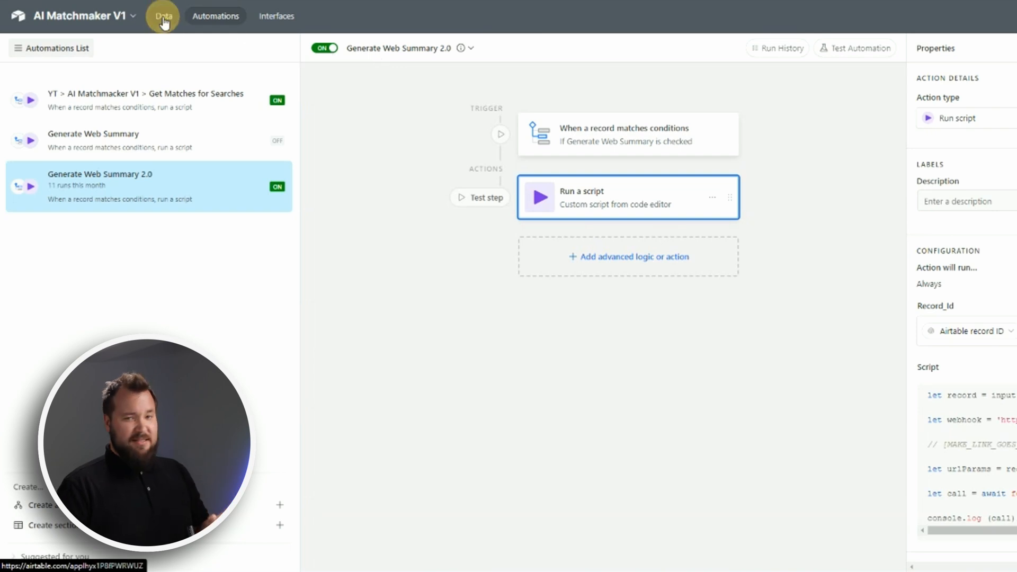
{"action": "left_click", "coordinate": [163, 16]}
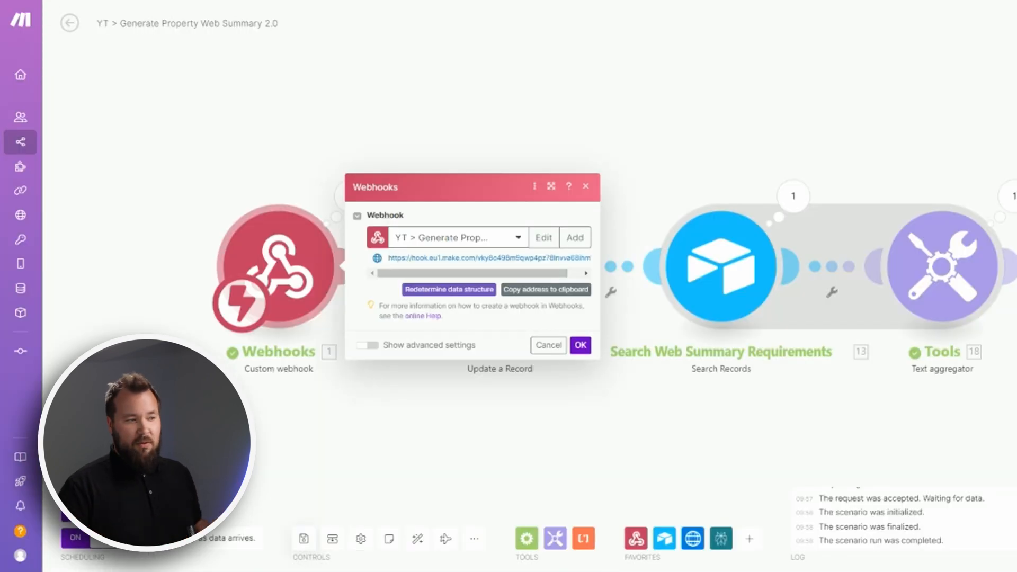
Step: Close the webhook settings and open the Airtable Update a Record step setting Starting Up status
{"action": "left_click", "coordinate": [580, 345]}
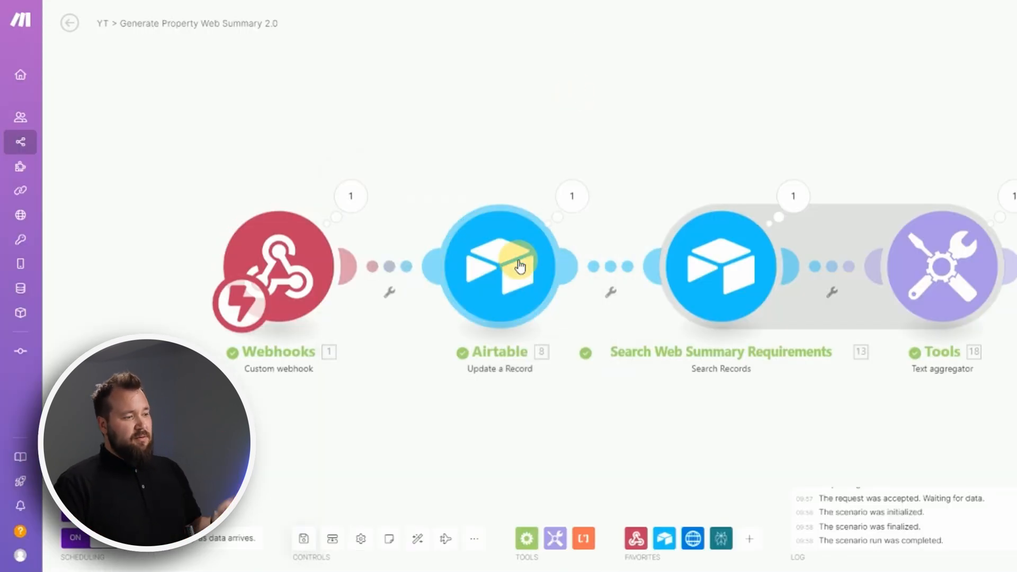
{"action": "left_click", "coordinate": [499, 266]}
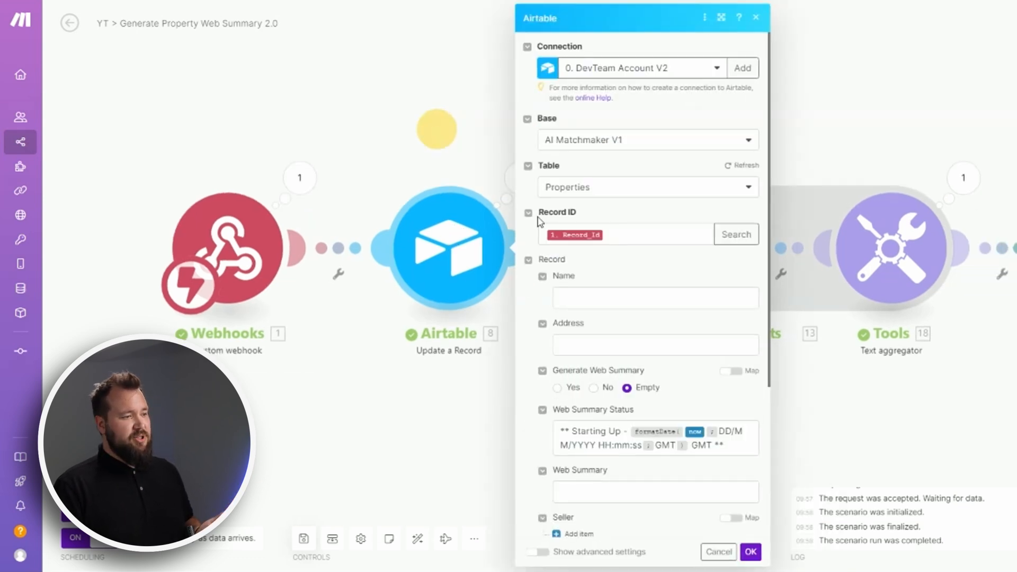
{"action": "left_click", "coordinate": [625, 234]}
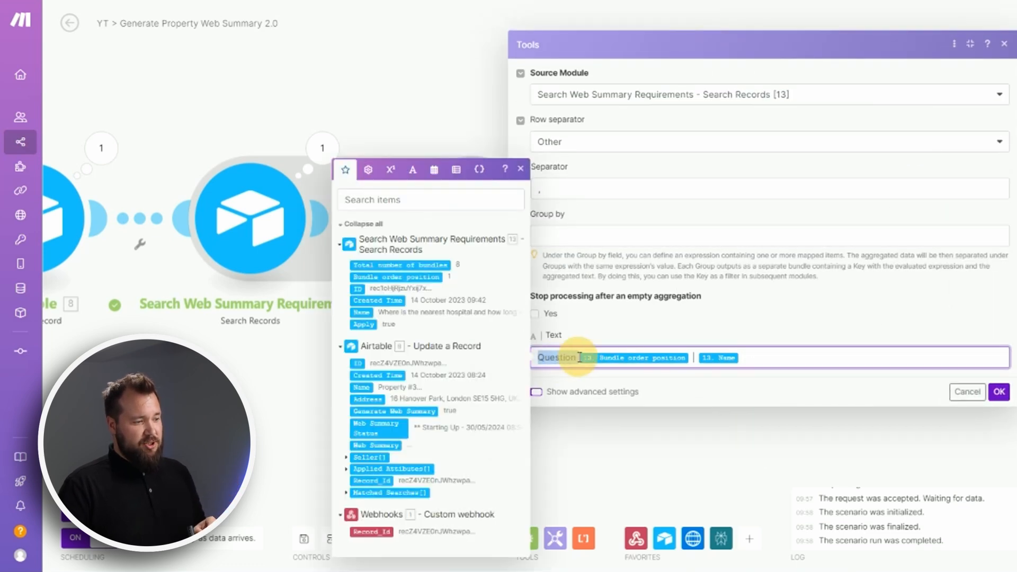
{"action": "mouse_move", "coordinate": [635, 357]}
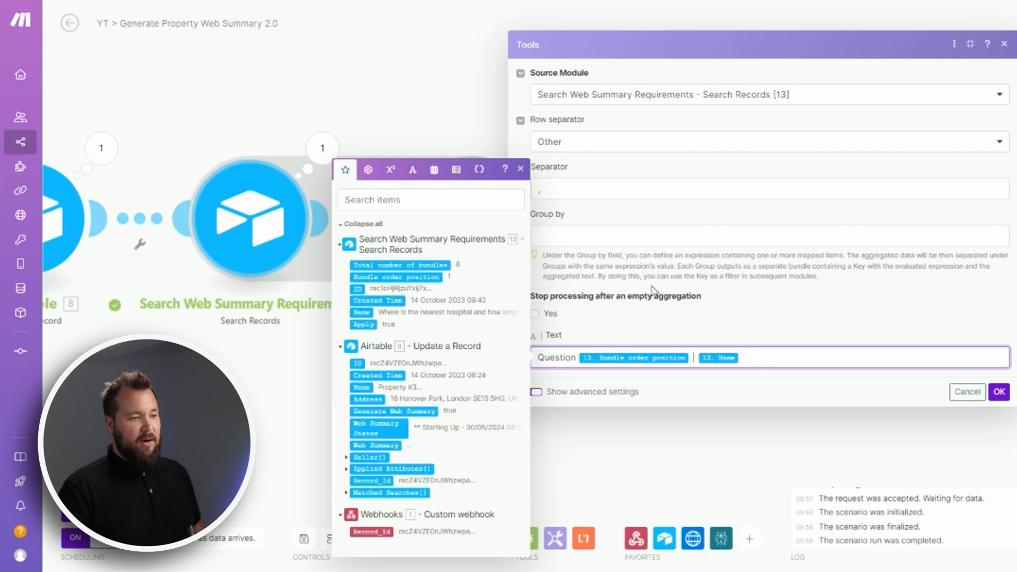
Step: Confirm the Text aggregator joining Search Records [13] into Question lines with position and Name
{"action": "left_click", "coordinate": [530, 391]}
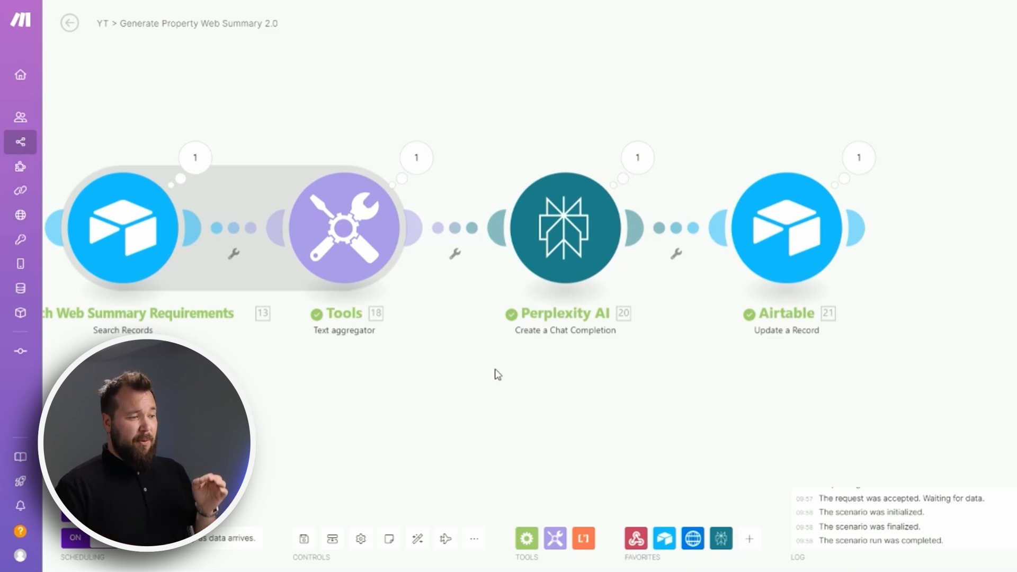
Step: Open the Perplexity AI Create a Chat Completion step to see its system and user messages
{"action": "left_click", "coordinate": [565, 226]}
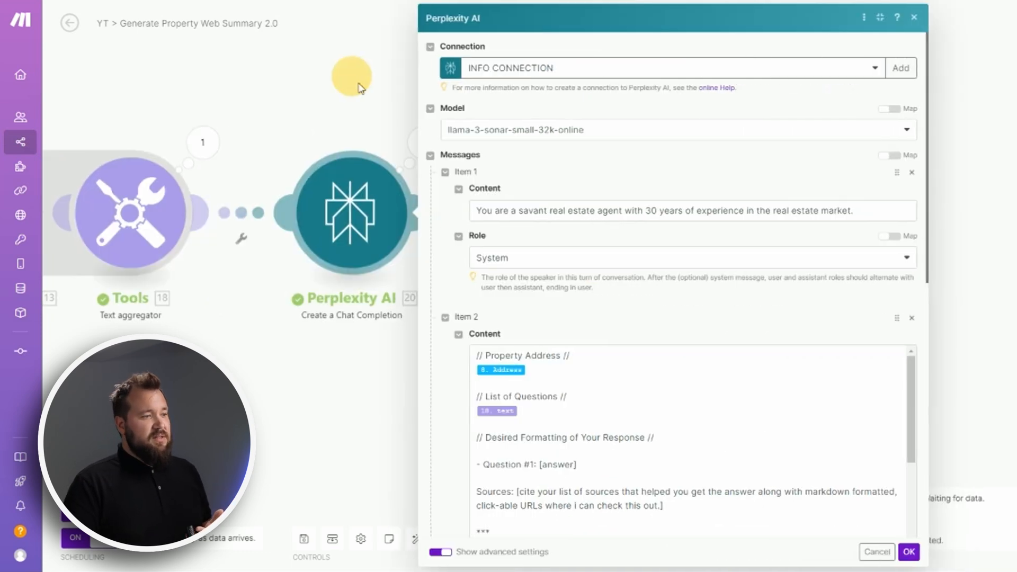
{"action": "mouse_move", "coordinate": [611, 162]}
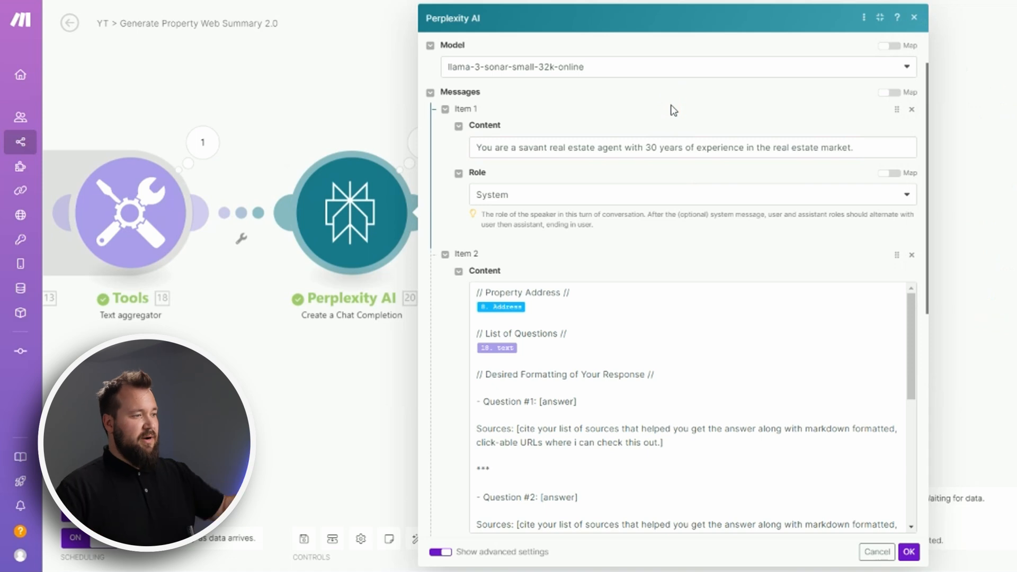
{"action": "double_click", "coordinate": [482, 148]}
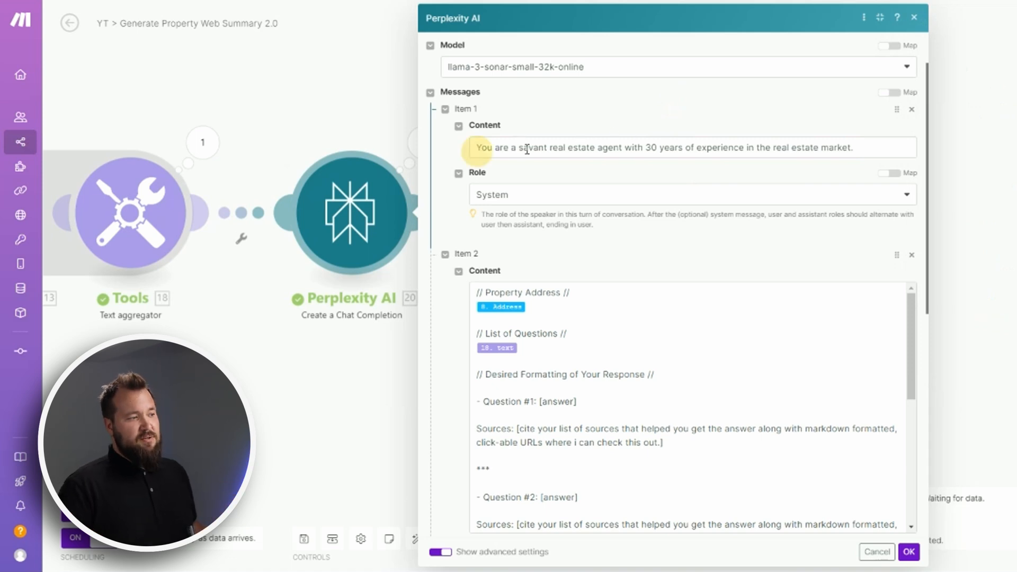
{"action": "left_click", "coordinate": [681, 148]}
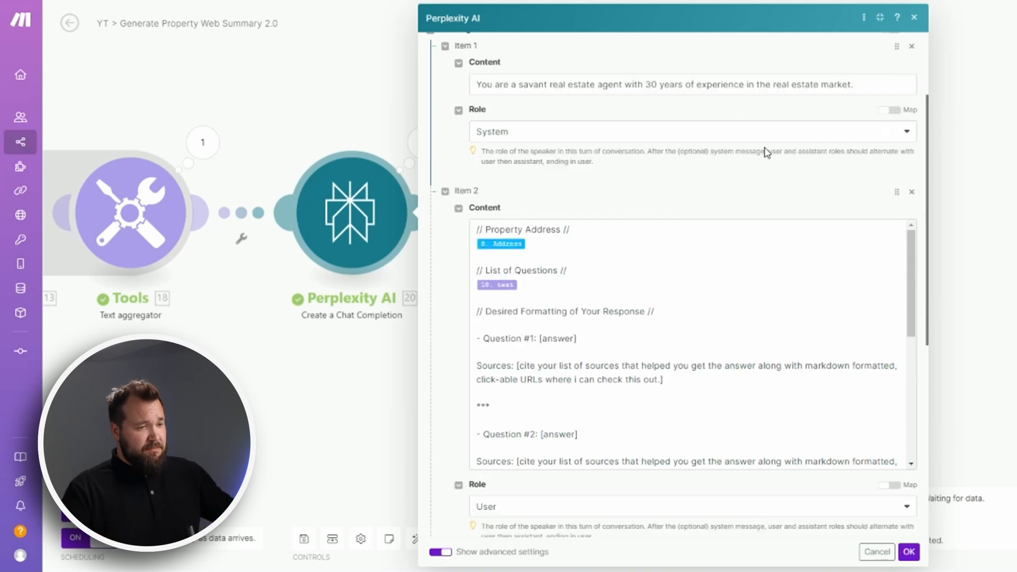
{"action": "scroll", "scroll_direction": "down", "scroll_amount": 3}
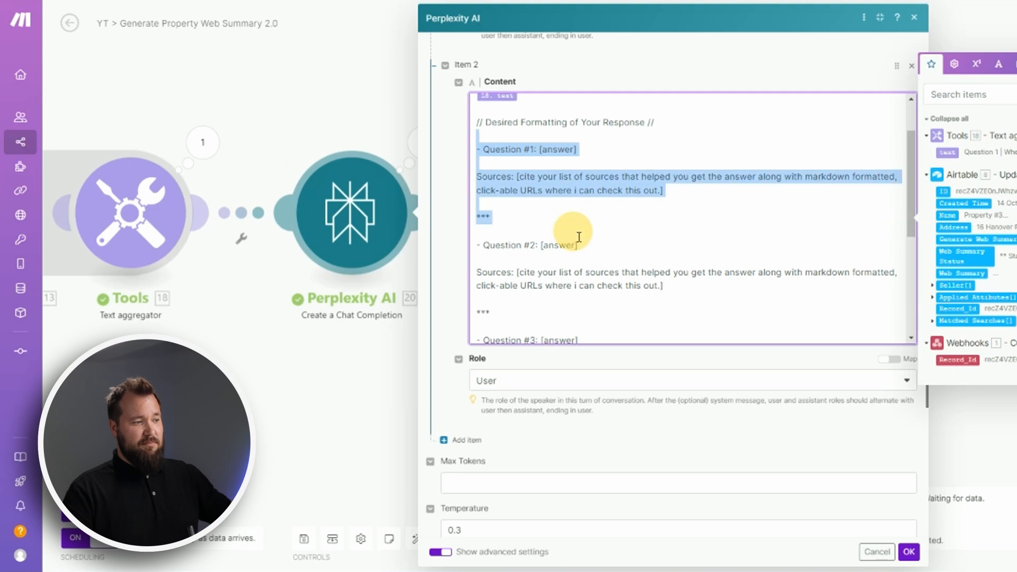
{"action": "scroll", "scroll_direction": "down", "scroll_amount": 3}
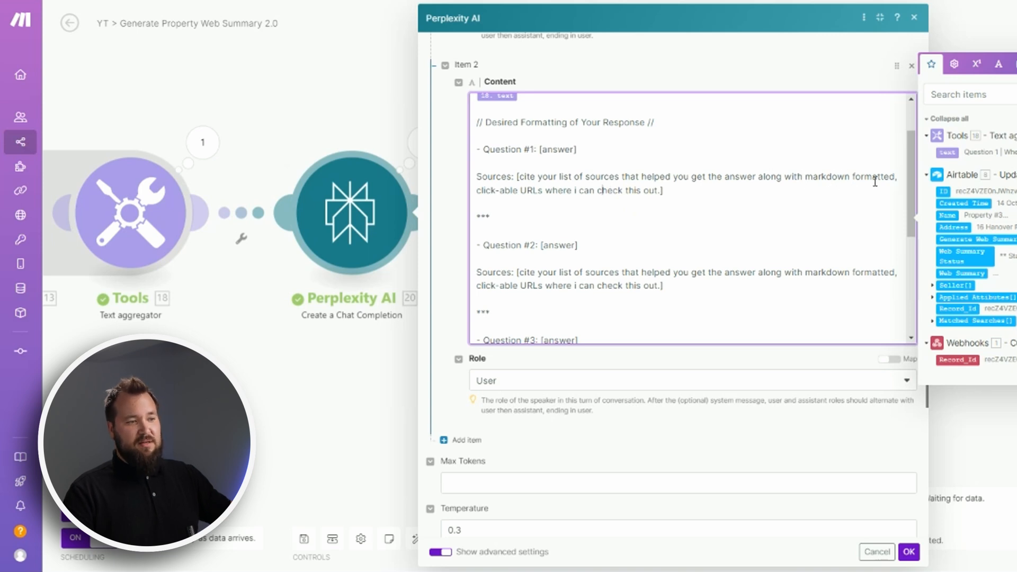
{"action": "double_click", "coordinate": [506, 190]}
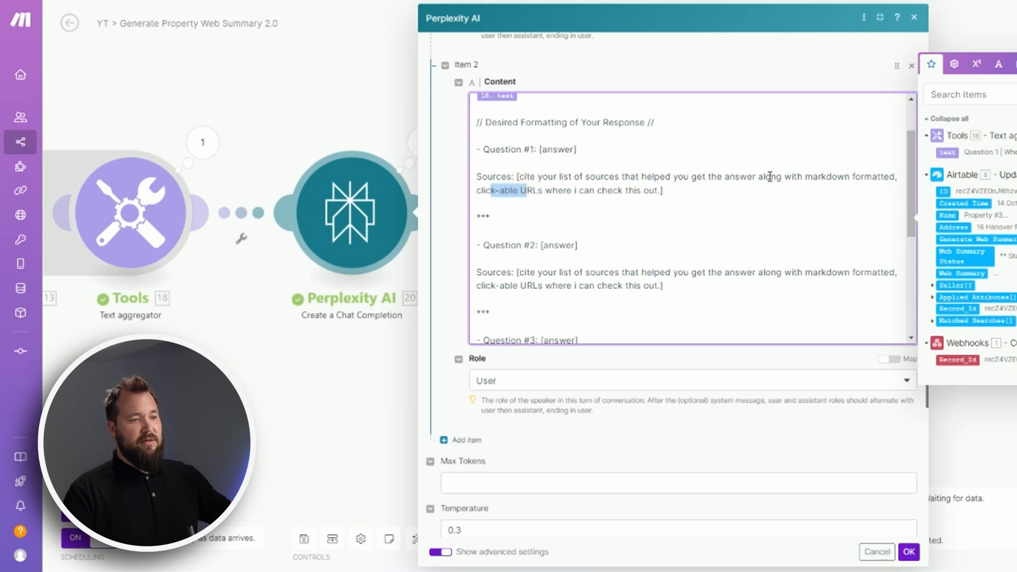
{"action": "scroll", "scroll_direction": "down", "scroll_amount": 3}
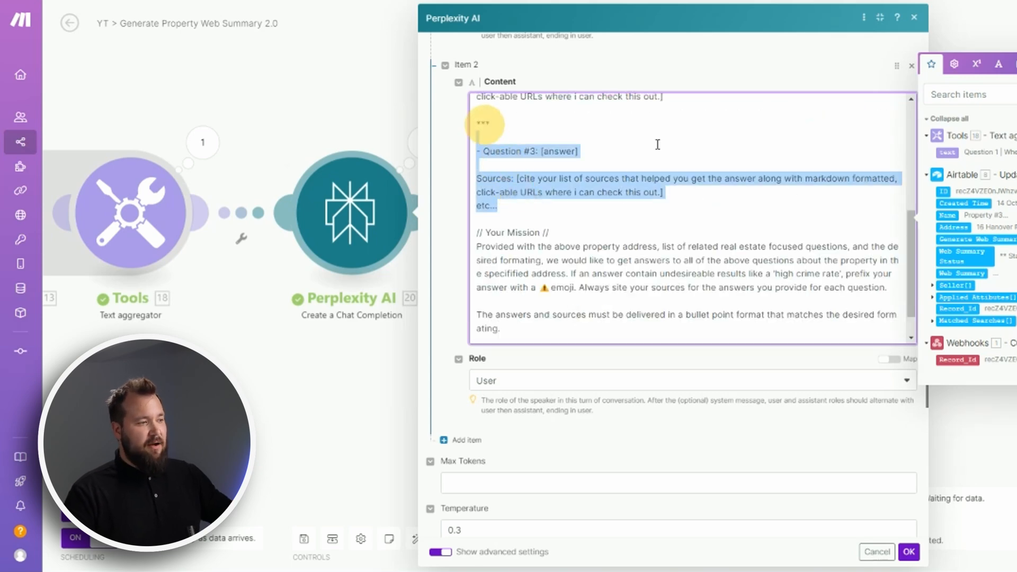
{"action": "scroll", "scroll_direction": "down", "scroll_amount": 3}
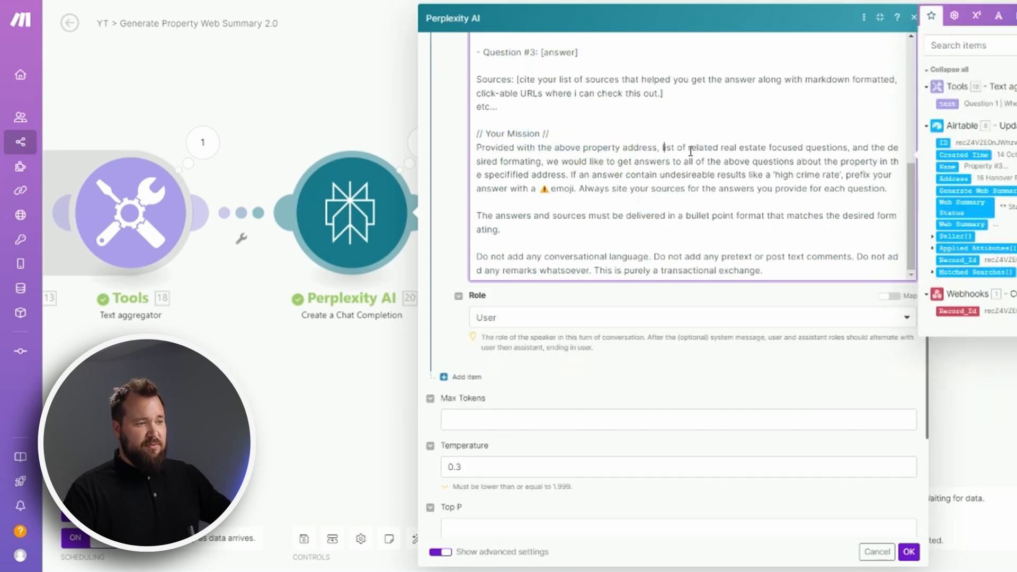
{"action": "left_click_drag", "start_coordinate": [685, 147], "coordinate": [801, 147]}
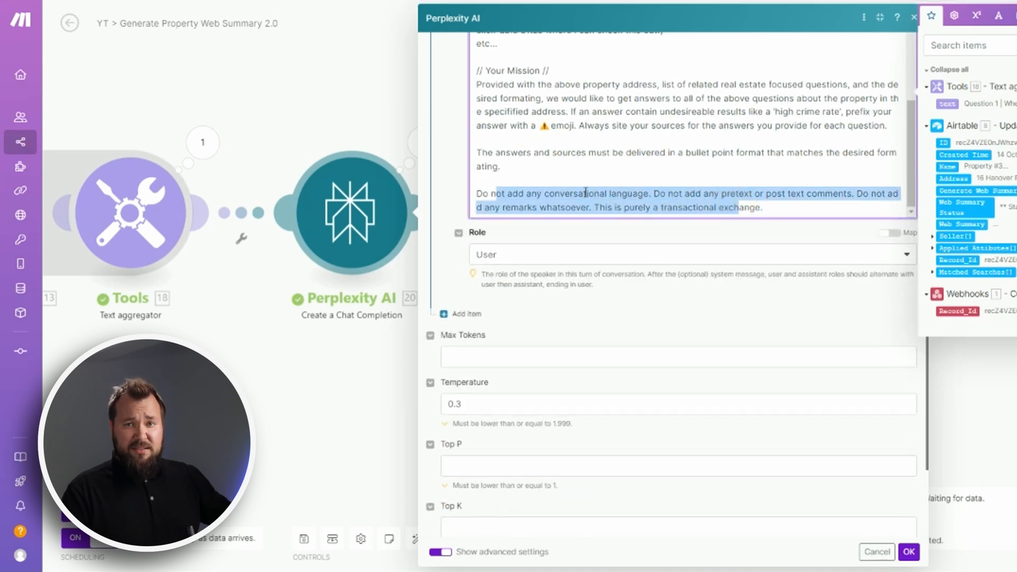
{"action": "left_click", "coordinate": [765, 207]}
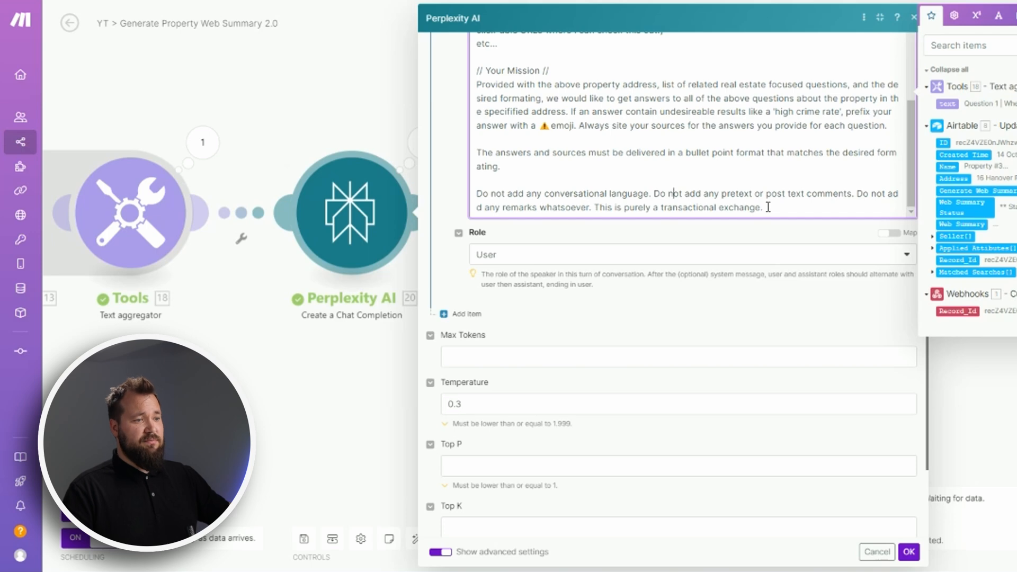
{"action": "left_click_drag", "start_coordinate": [565, 193], "coordinate": [762, 207]}
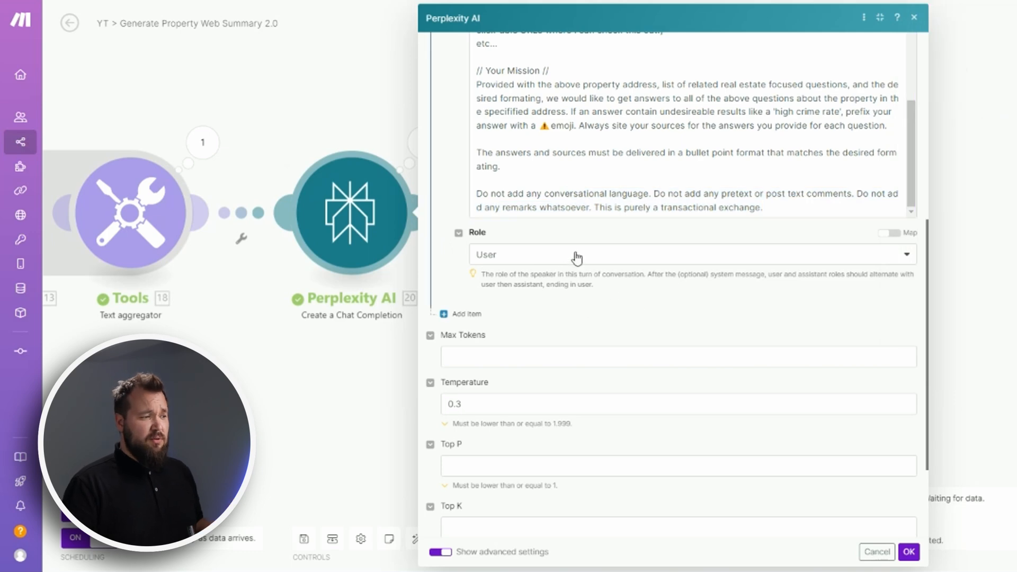
Step: Lower the Perplexity AI temperature to 0.2 and save the step
{"action": "scroll", "scroll_direction": "down", "scroll_amount": 3}
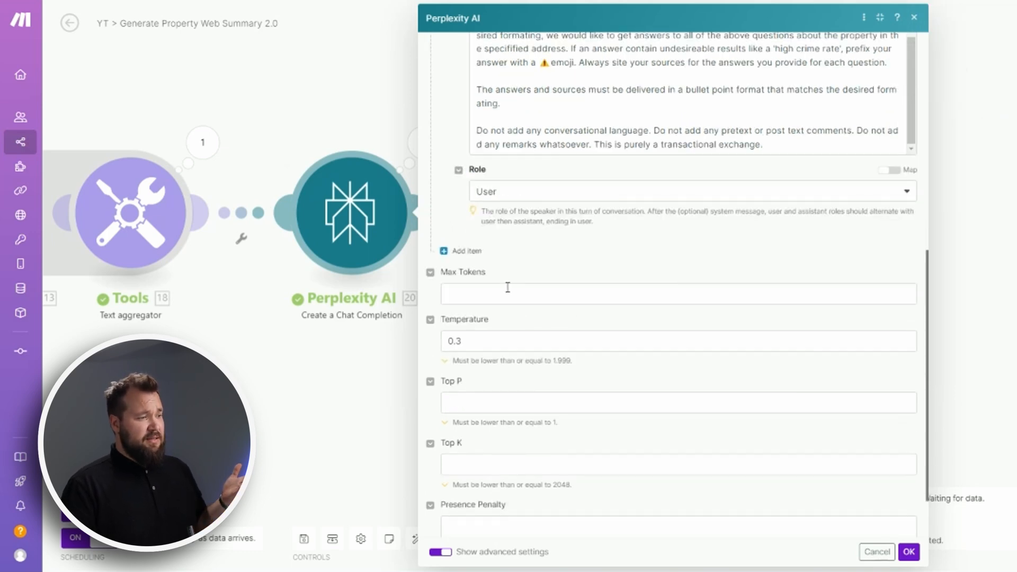
{"action": "mouse_move", "coordinate": [556, 327]}
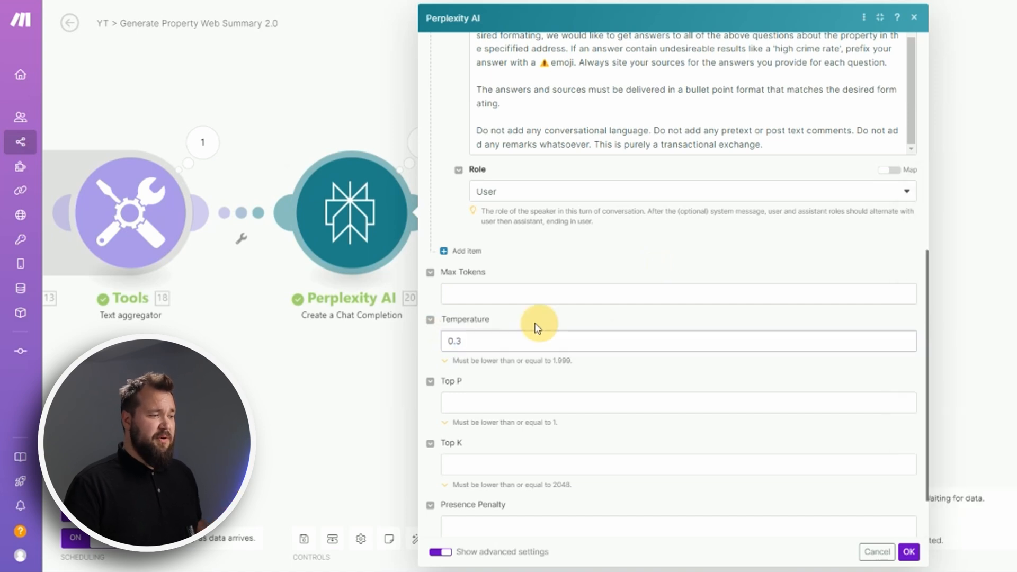
{"action": "left_click", "coordinate": [677, 340]}
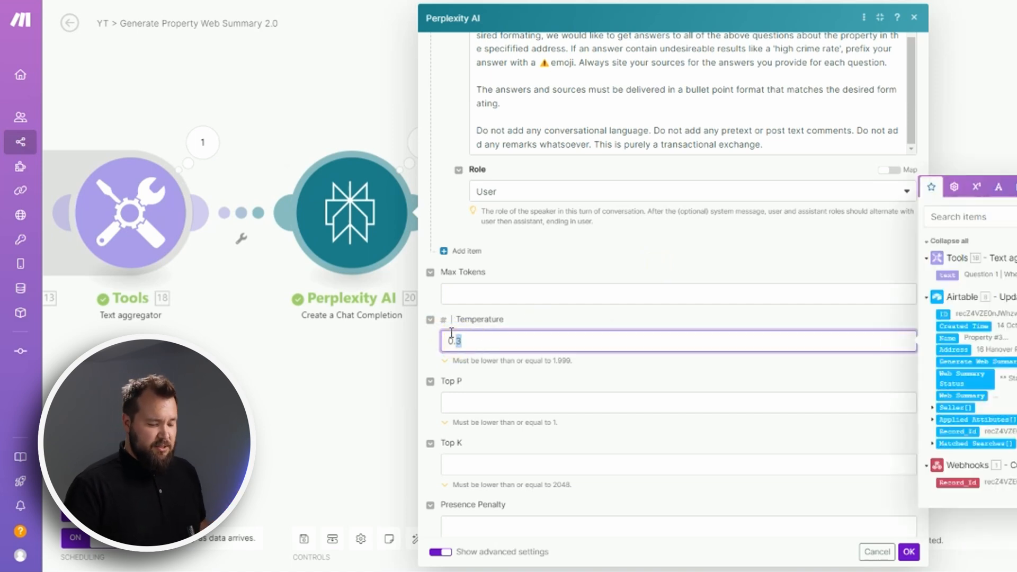
{"action": "type", "text": "0.5"}
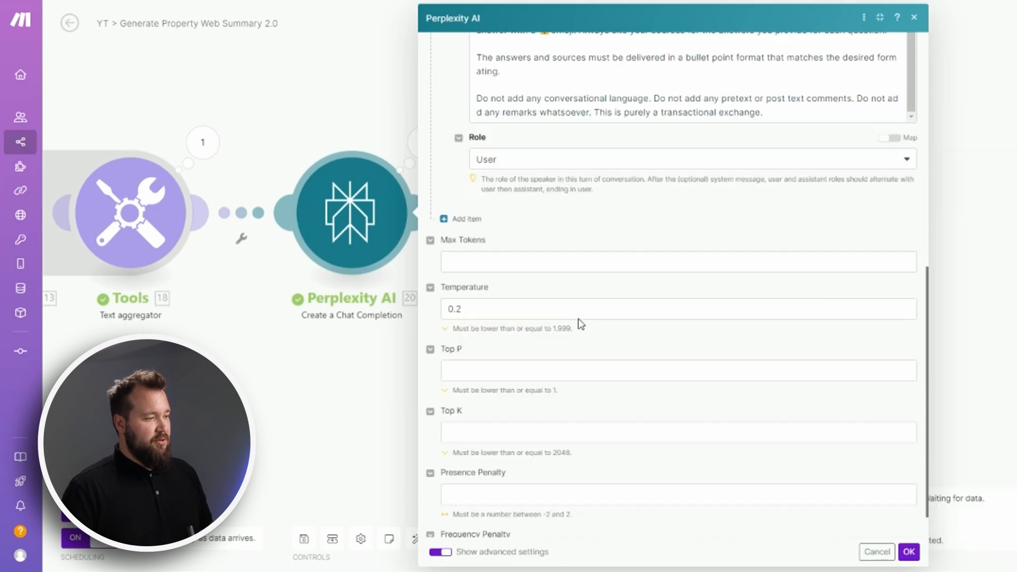
{"action": "left_click", "coordinate": [678, 371]}
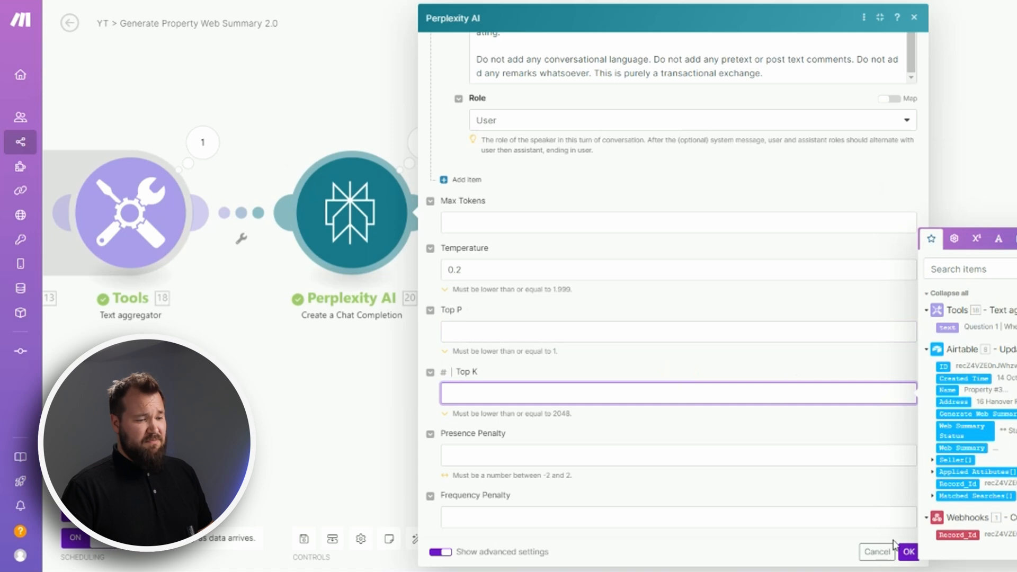
{"action": "left_click", "coordinate": [907, 552]}
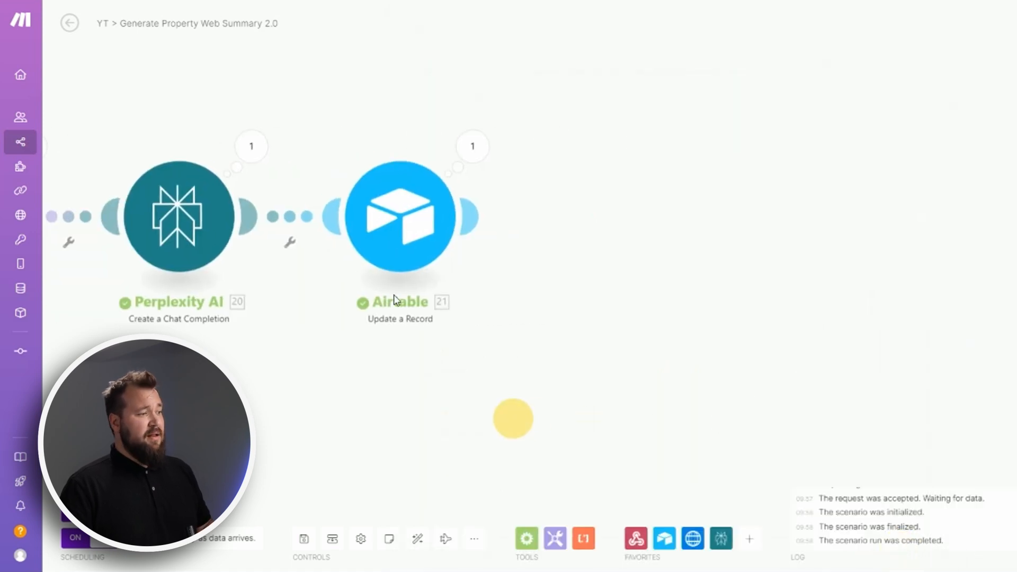
Step: Review the final Airtable update mapping Choices[]: Message.Content to Web Summary with Complete status, then close it
{"action": "left_click", "coordinate": [401, 217]}
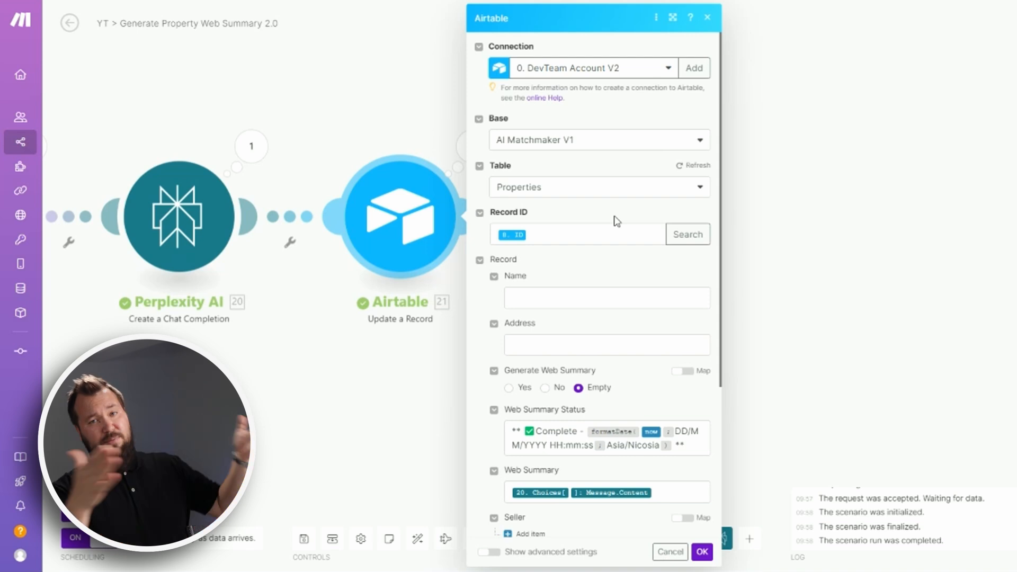
{"action": "scroll", "scroll_direction": "down", "scroll_amount": 3}
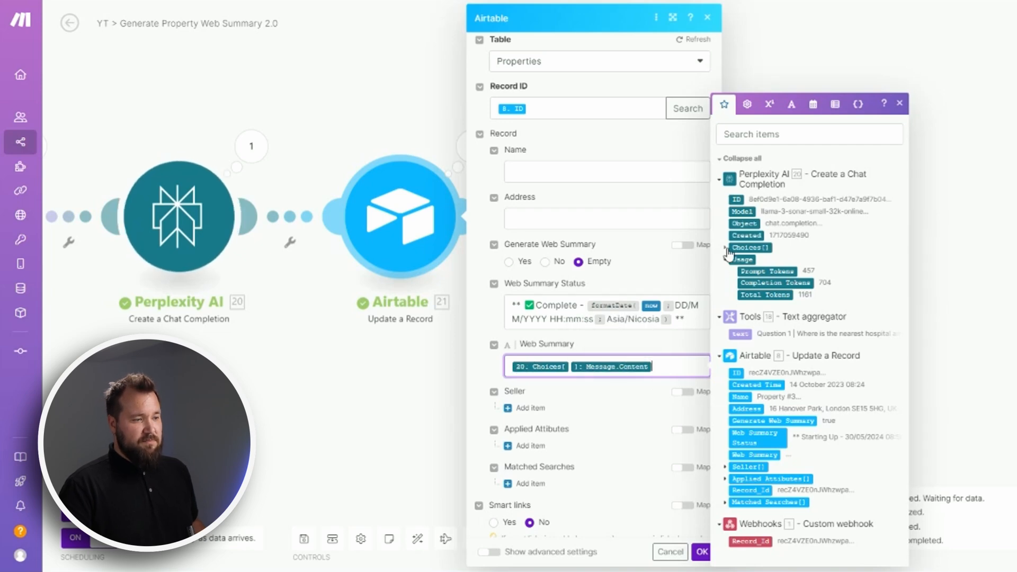
{"action": "left_click", "coordinate": [728, 247]}
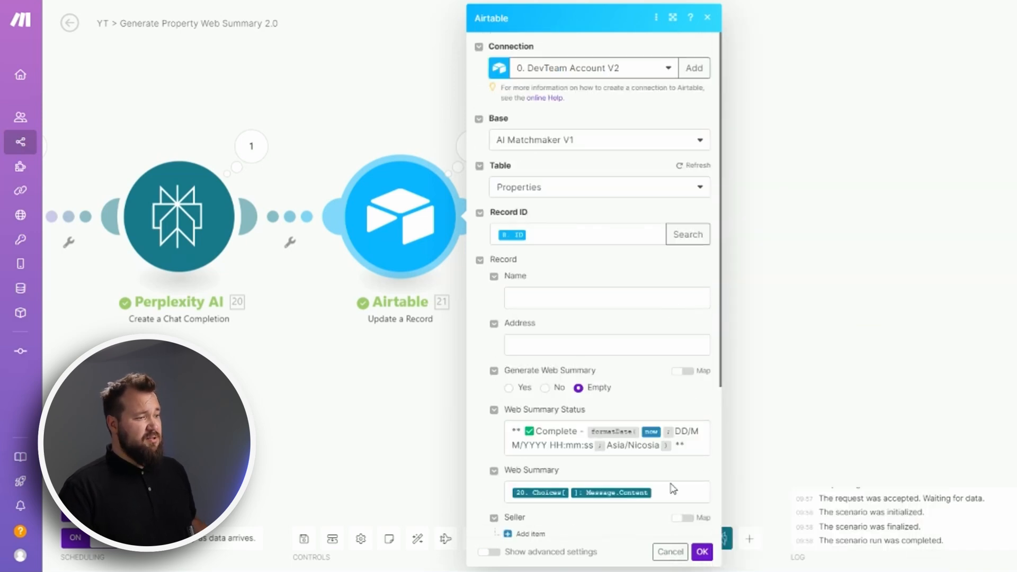
{"action": "left_click", "coordinate": [668, 551]}
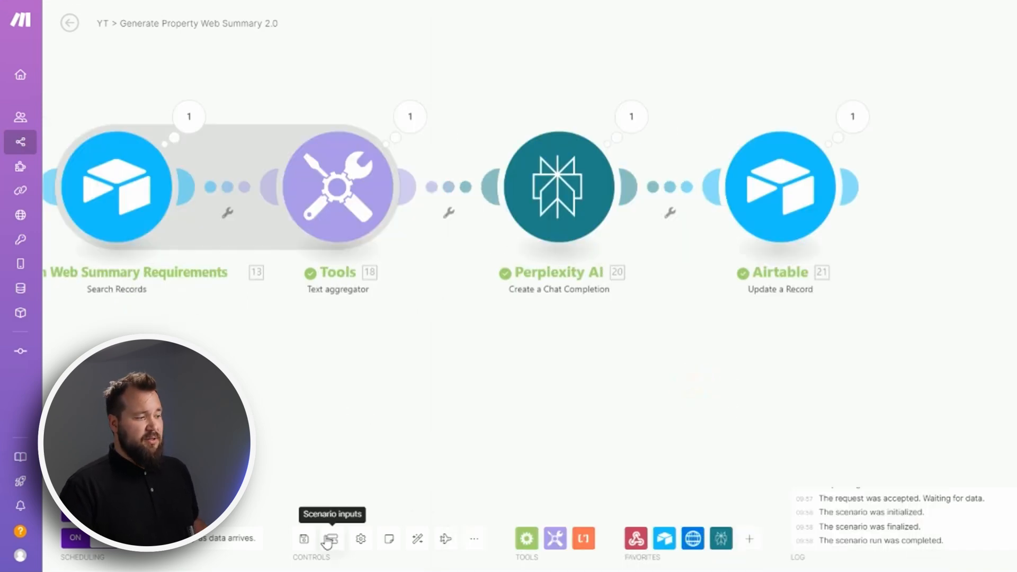